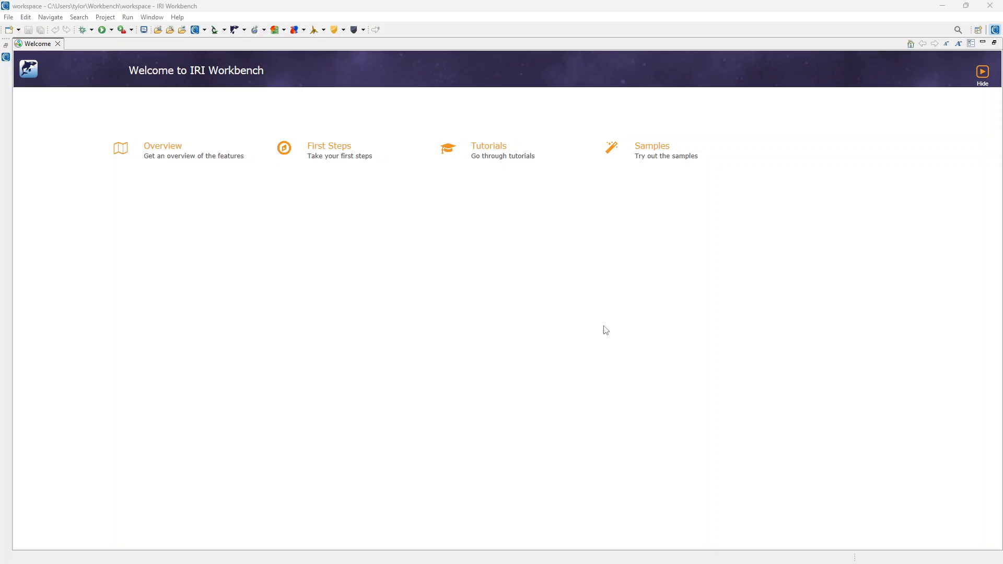
pyautogui.moveTo(594, 297)
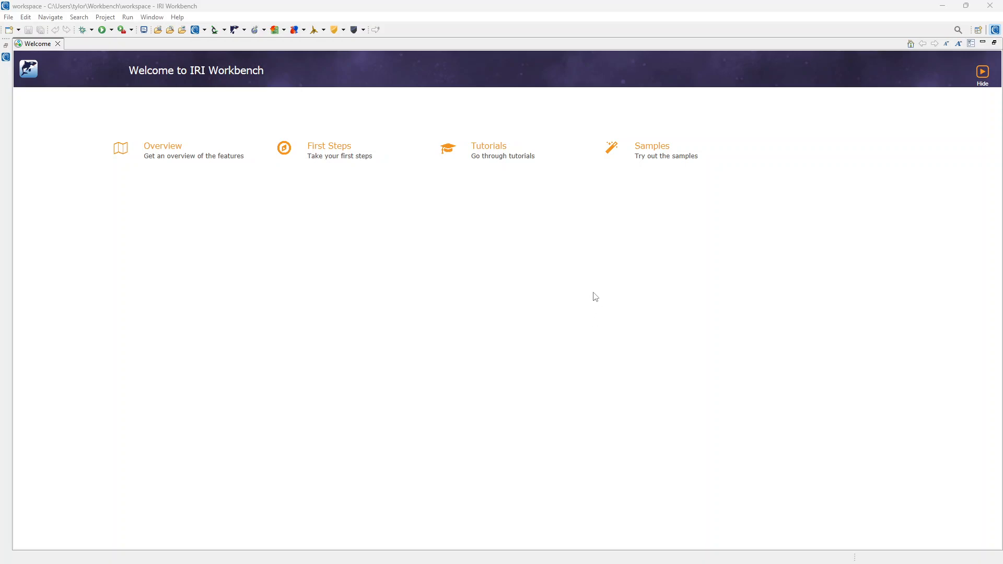
pyautogui.moveTo(184, 97)
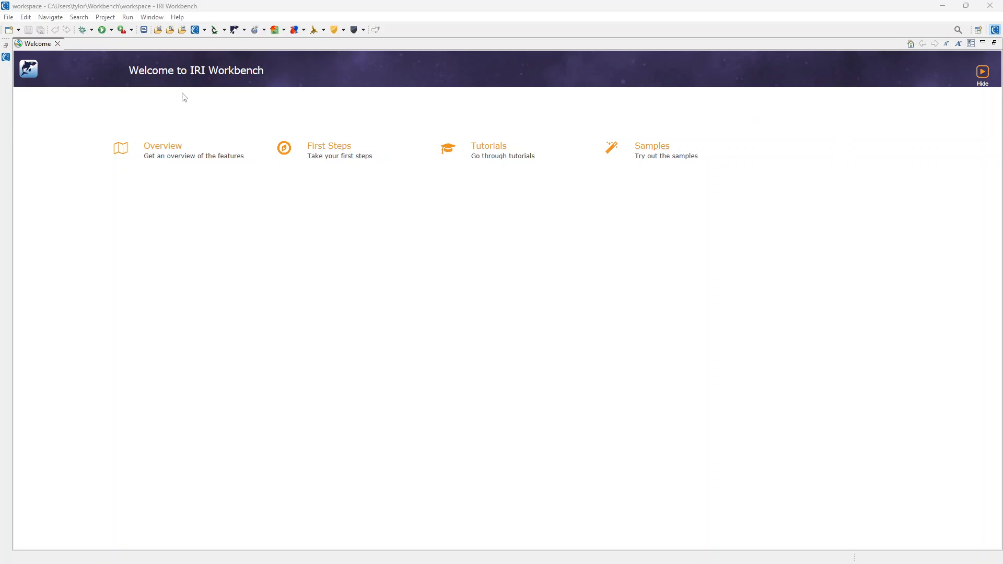
pyautogui.moveTo(313, 116)
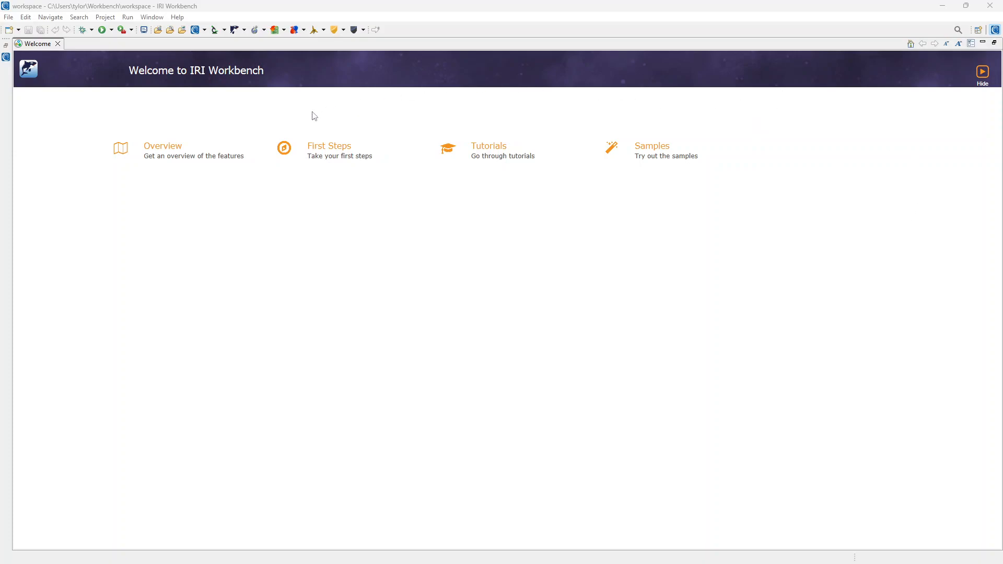
pyautogui.moveTo(436, 116)
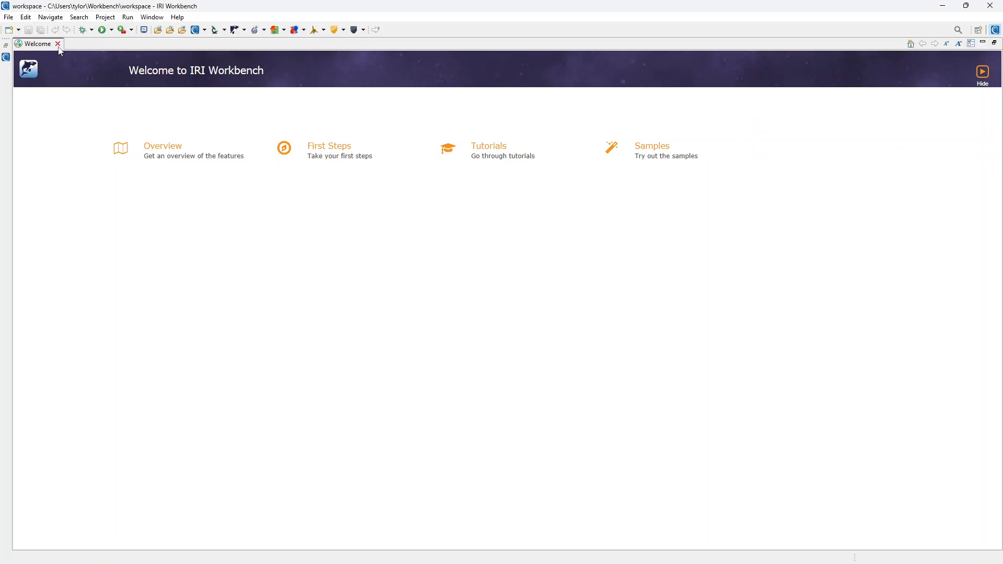
# - Close the Welcome page and create a new IRI project folder named tester
pyautogui.click(57, 44)
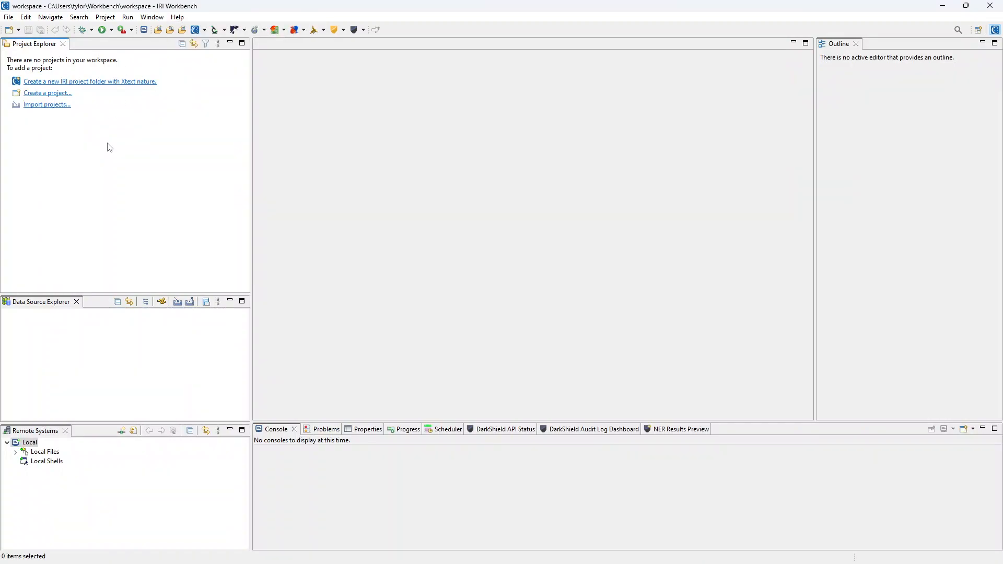
pyautogui.moveTo(180, 155)
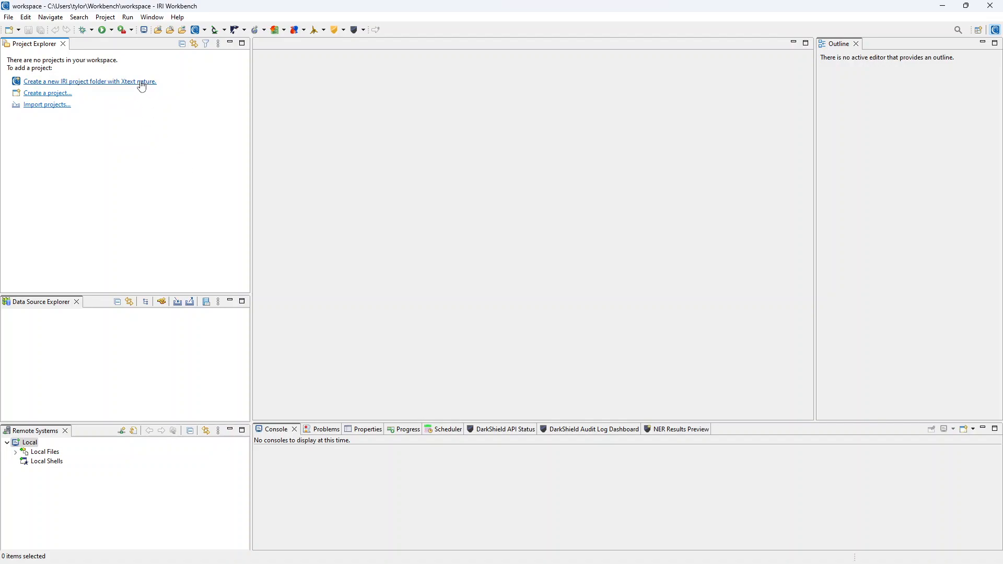
pyautogui.moveTo(153, 65)
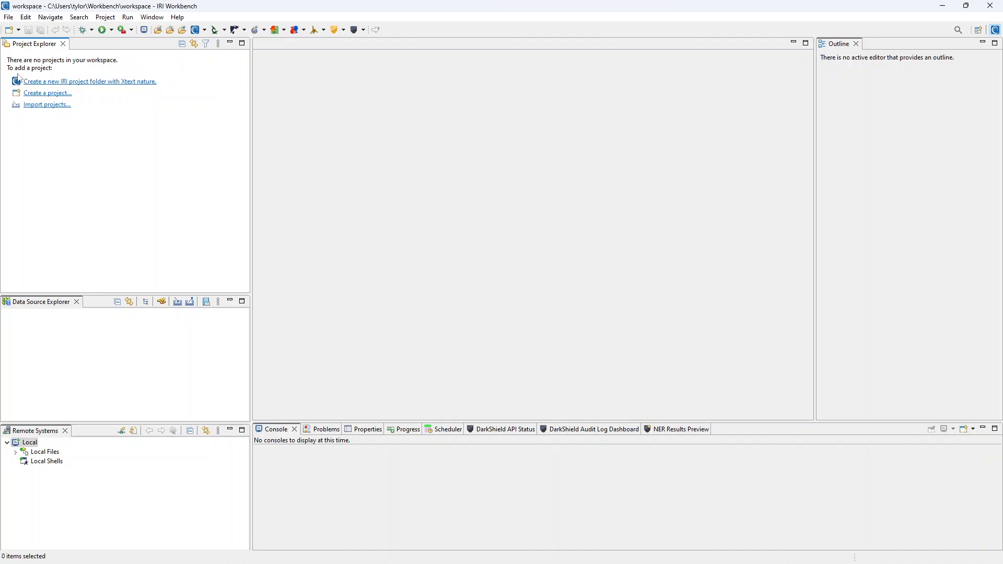
pyautogui.click(25, 17)
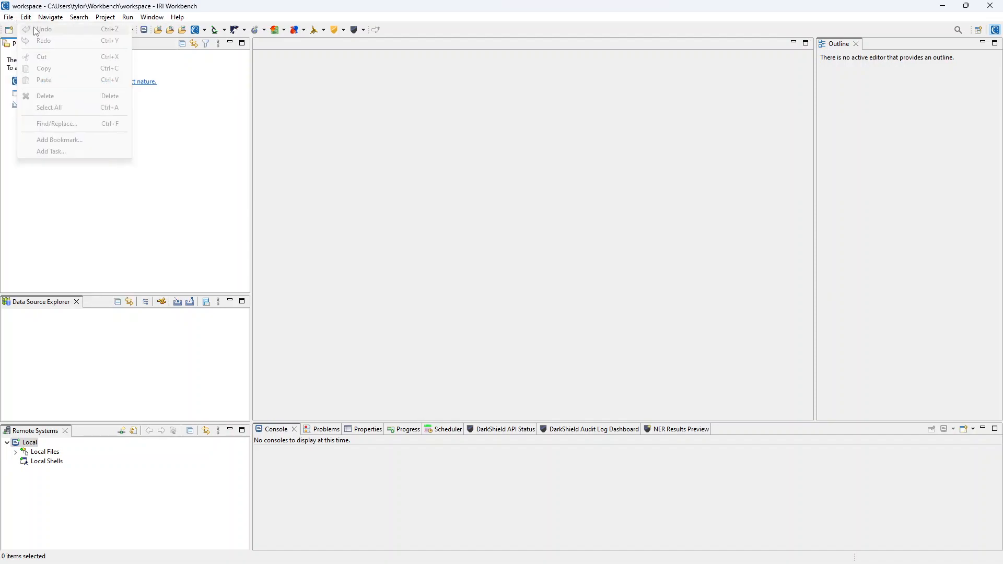
pyautogui.click(104, 17)
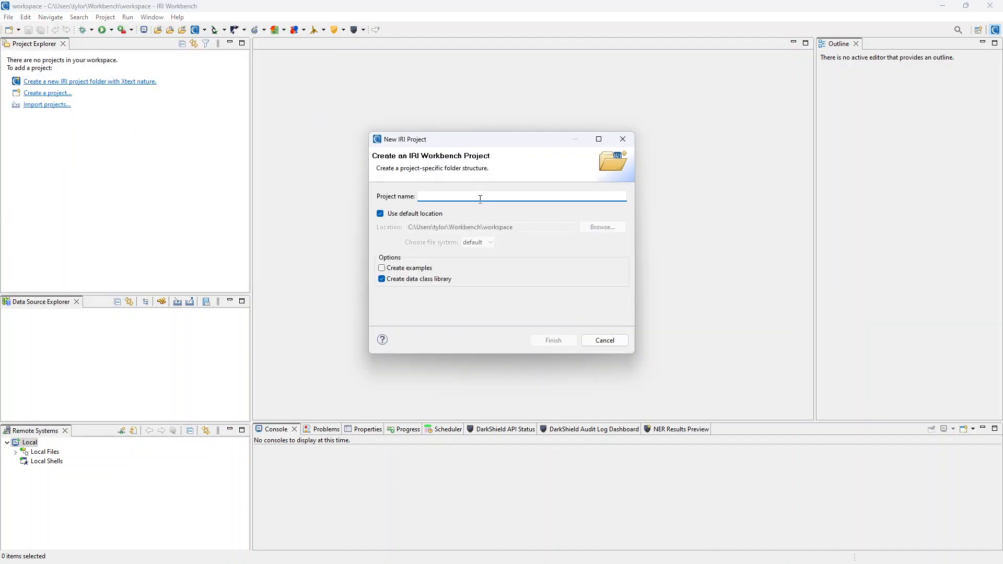
pyautogui.write('tester')
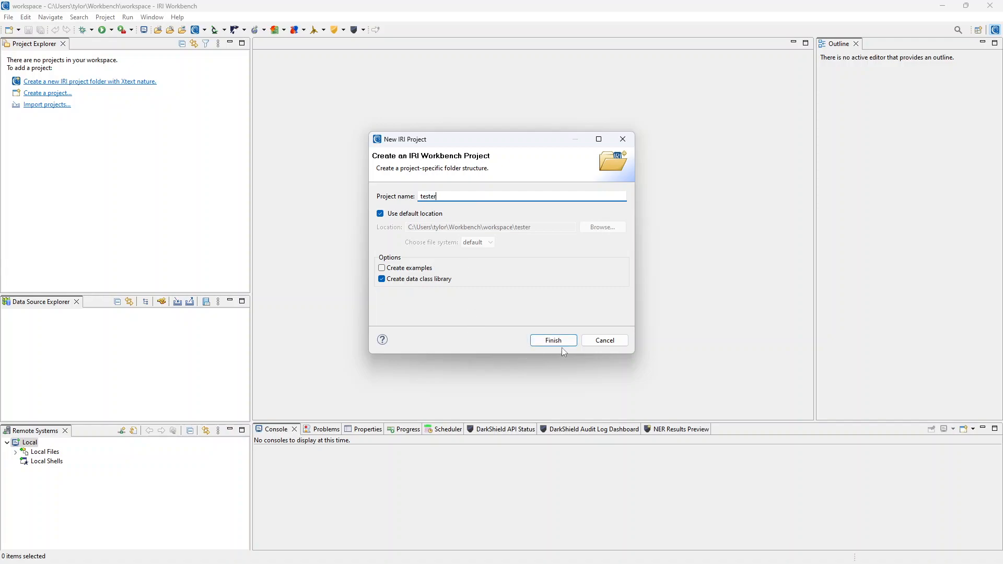
pyautogui.click(552, 340)
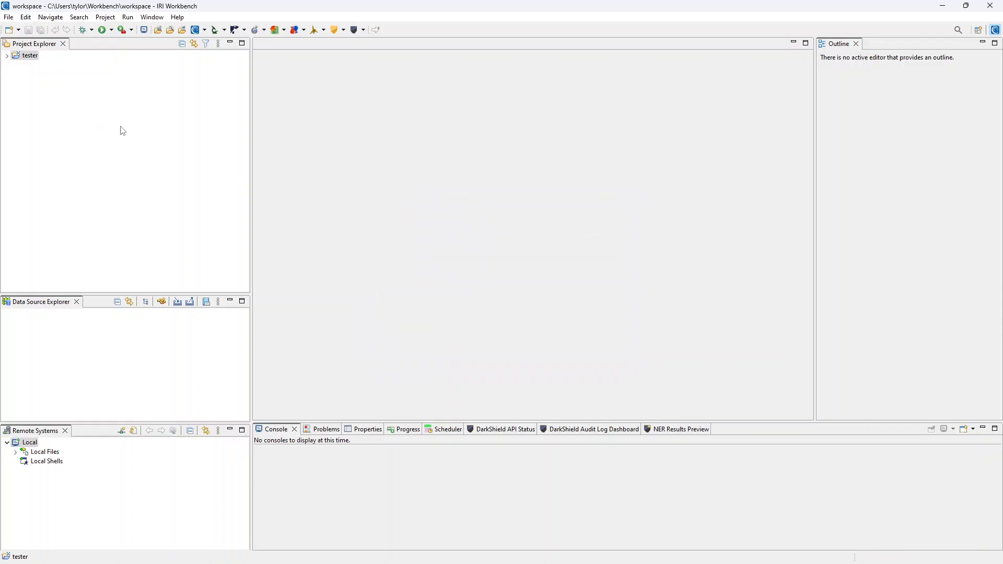
pyautogui.moveTo(104, 364)
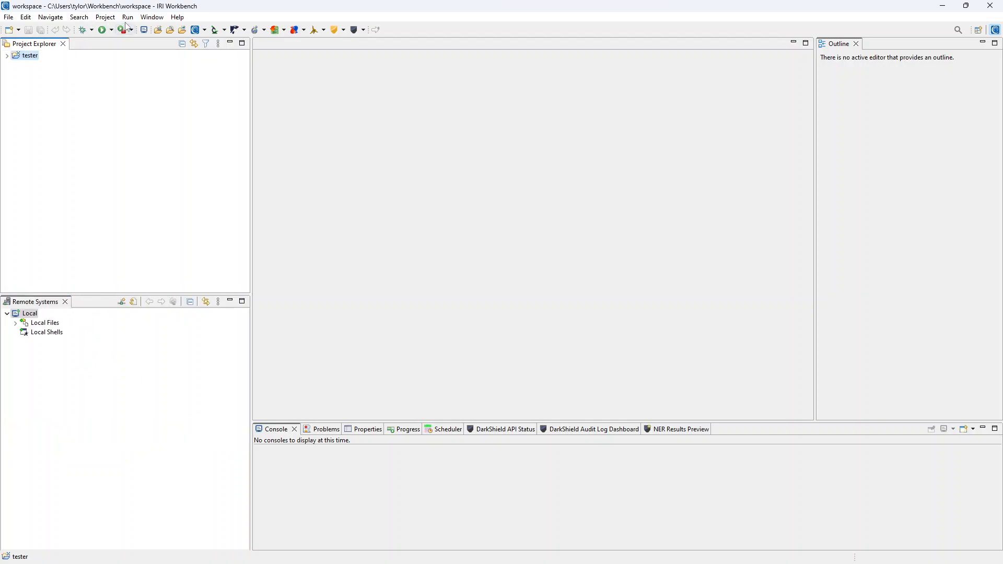
pyautogui.click(152, 17)
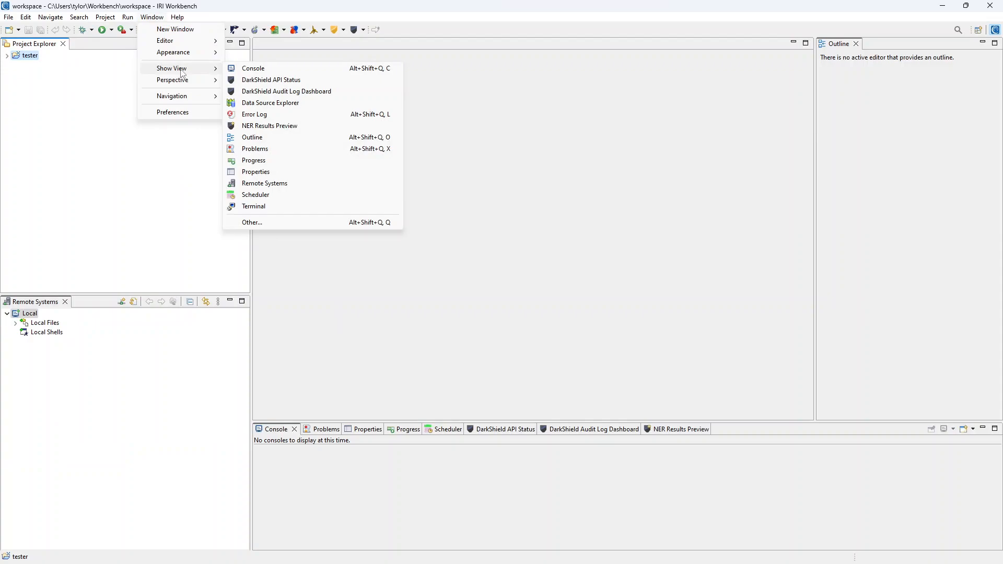
pyautogui.moveTo(304, 104)
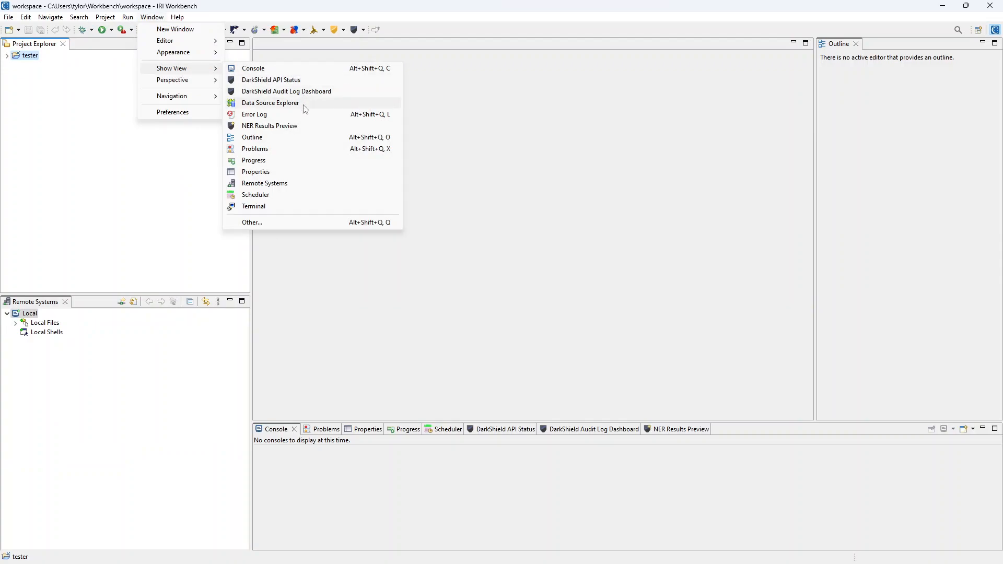
pyautogui.click(270, 104)
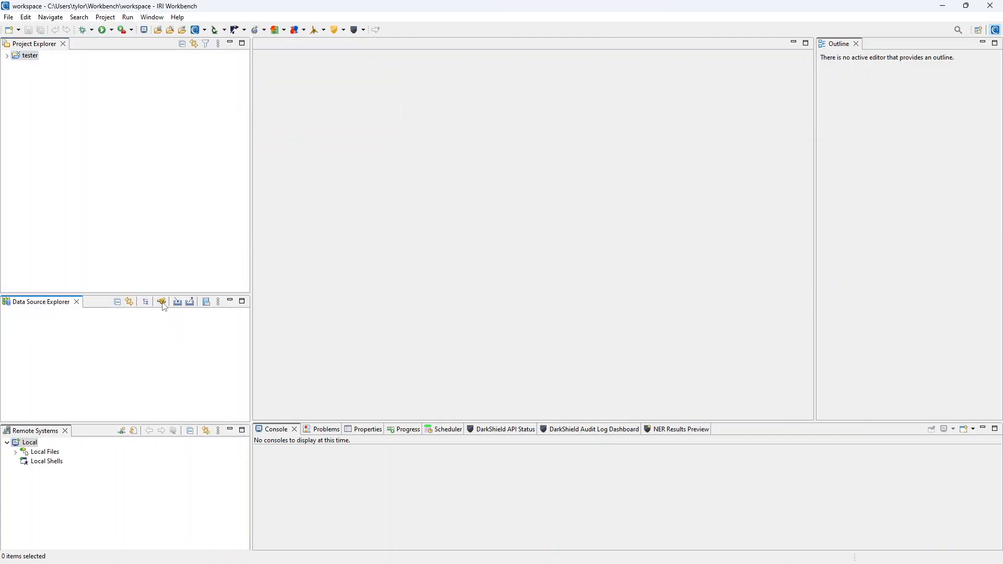
pyautogui.moveTo(161, 301)
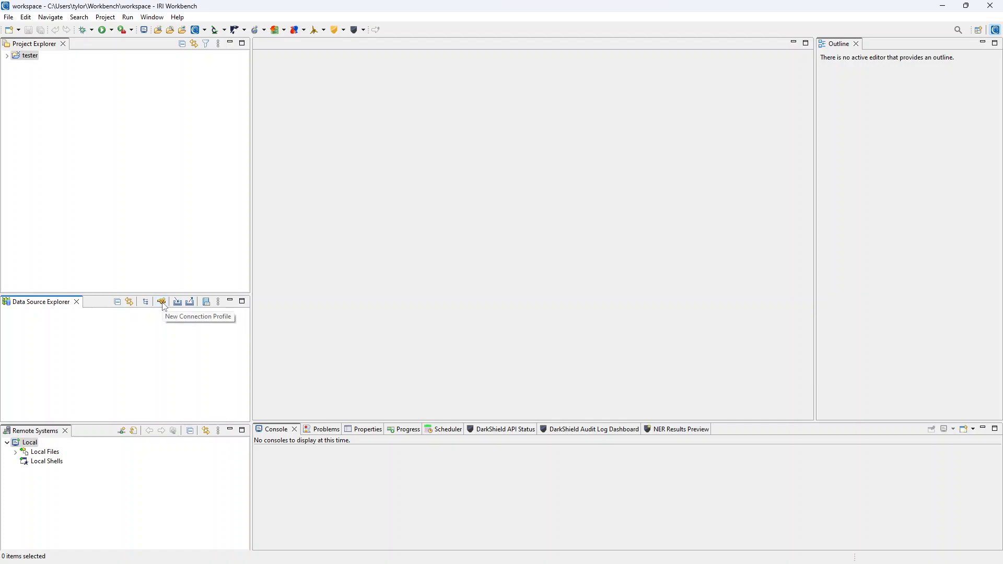
# - Start a new connection profile of type SQL Server and reach its driver details page
pyautogui.click(162, 301)
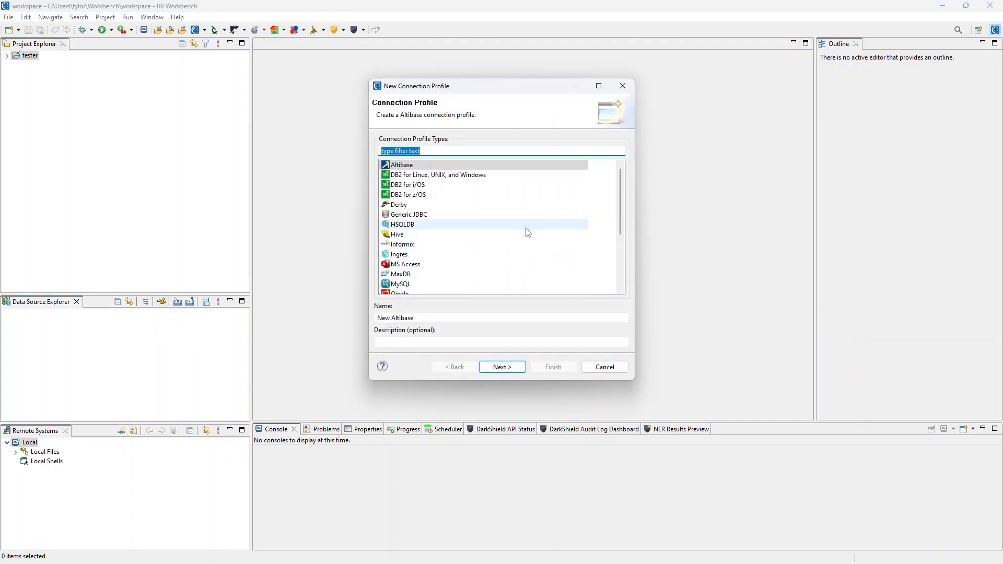
pyautogui.click(404, 223)
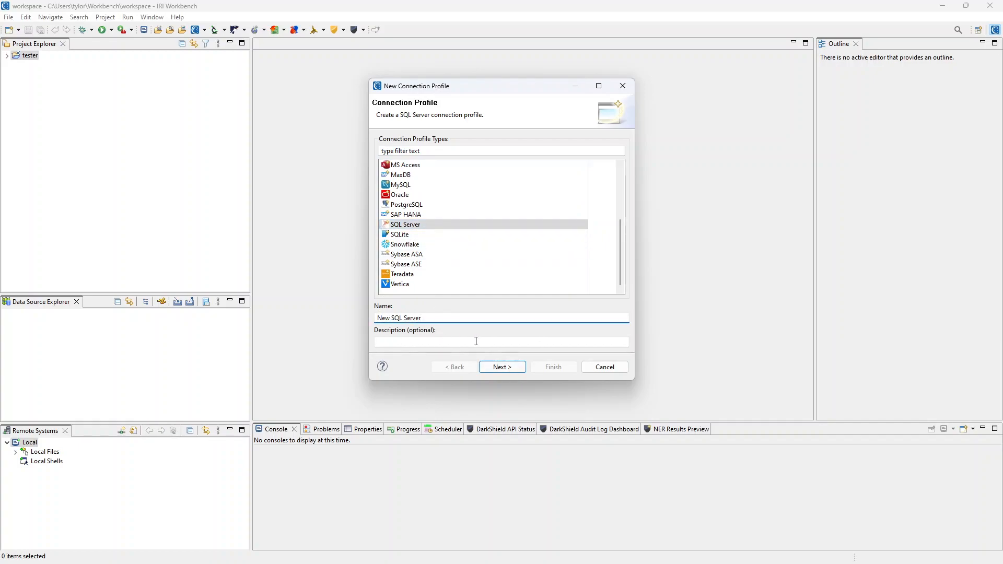
pyautogui.click(502, 367)
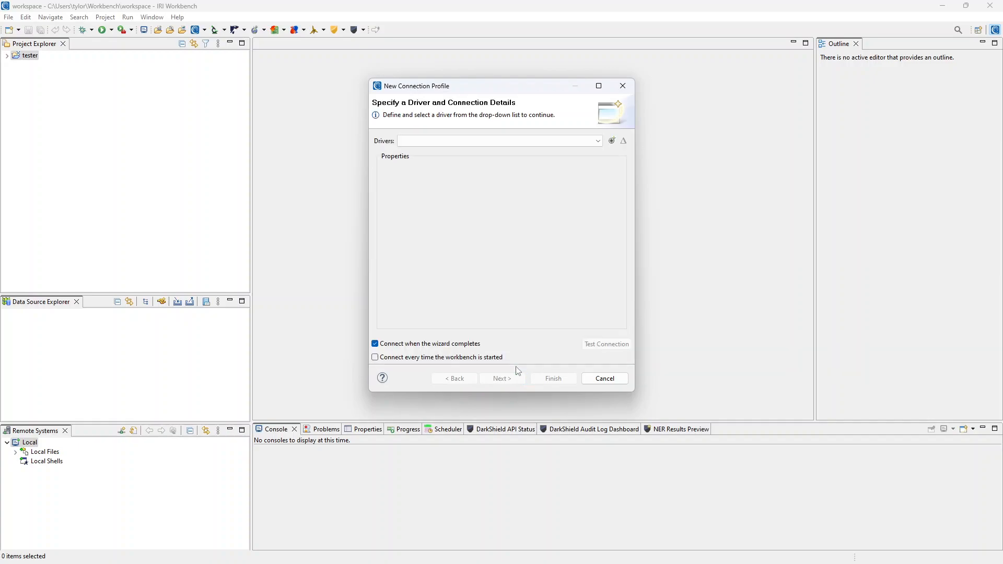
pyautogui.click(499, 141)
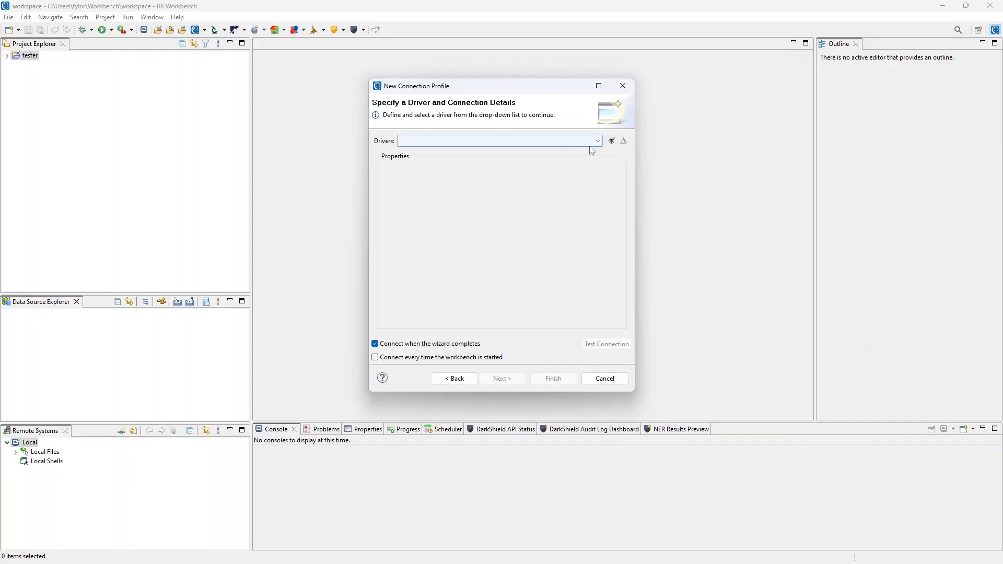
pyautogui.moveTo(611, 141)
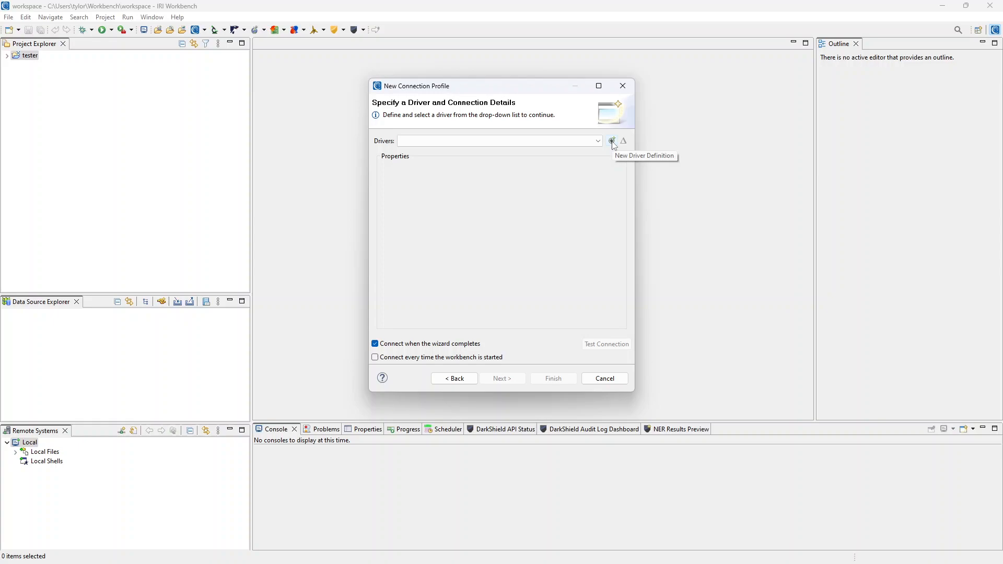
# - Begin a driver definition from the Microsoft SQL Server 2008 JDBC template and show its JAR list
pyautogui.click(612, 141)
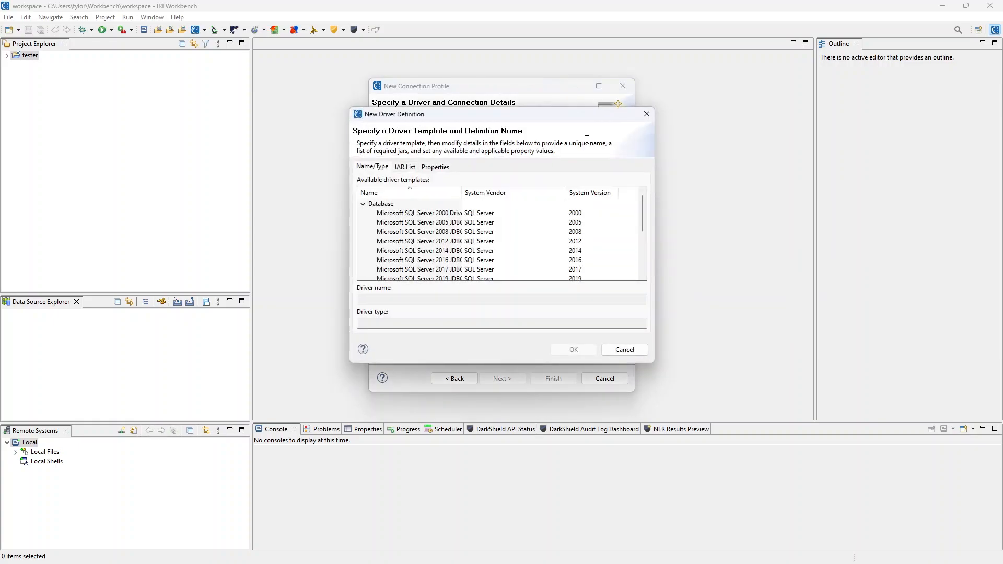
pyautogui.click(435, 232)
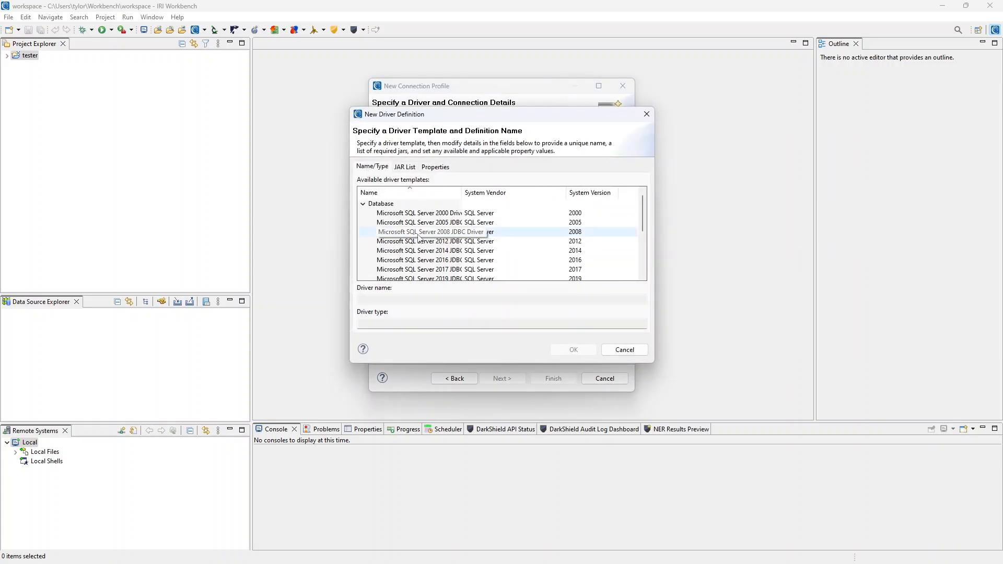
pyautogui.click(435, 232)
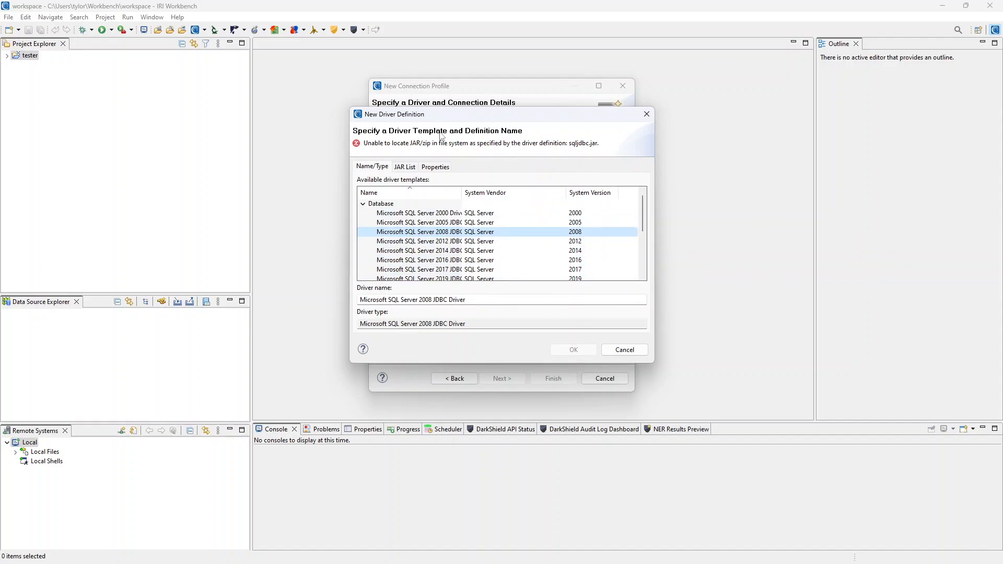
pyautogui.click(404, 167)
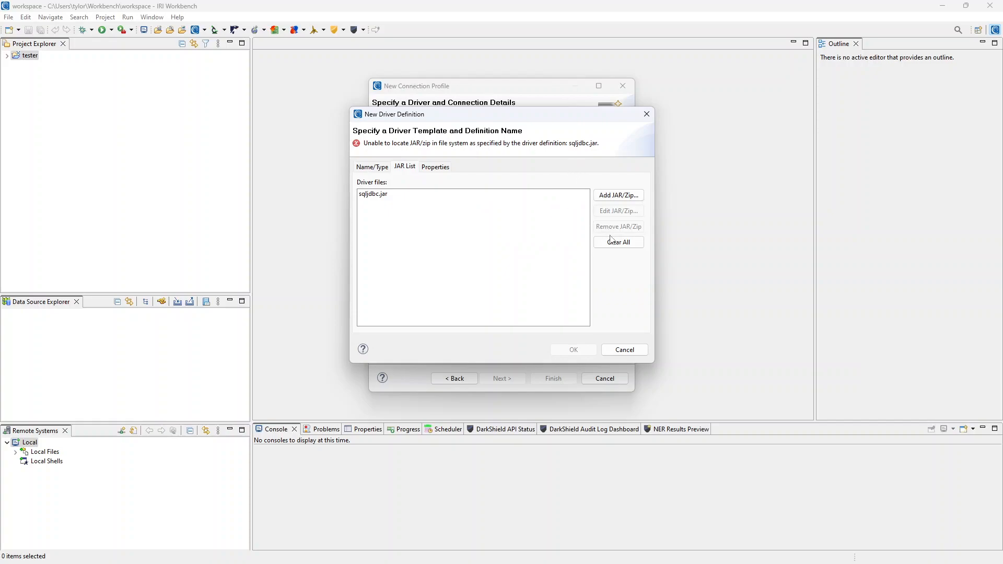
# - Add mssql-jdbc-9.4.1.jre11.jar from Z:\DatabaseConnectivity\JDBC\SQL Server to the driver's JAR list
pyautogui.click(618, 241)
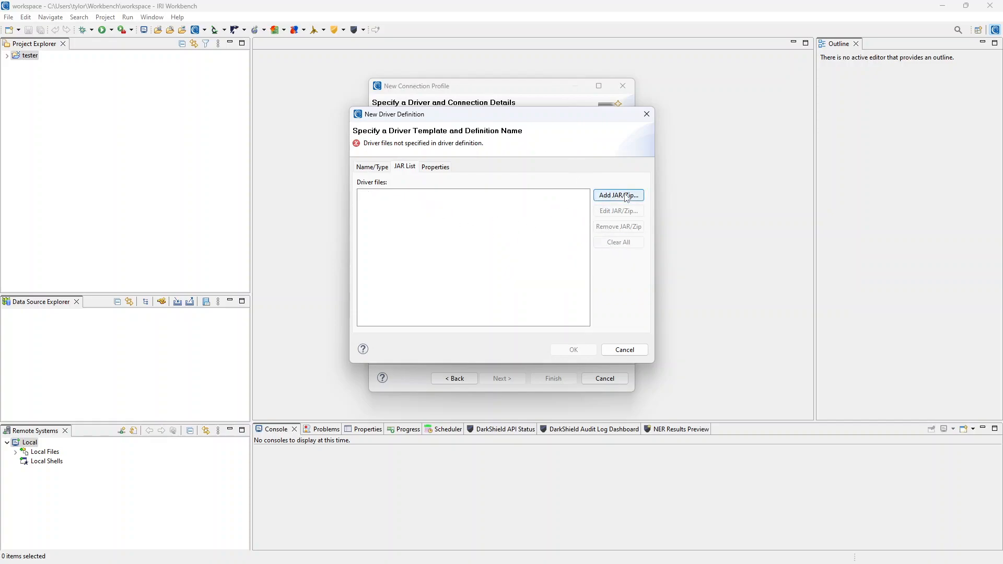
pyautogui.click(618, 195)
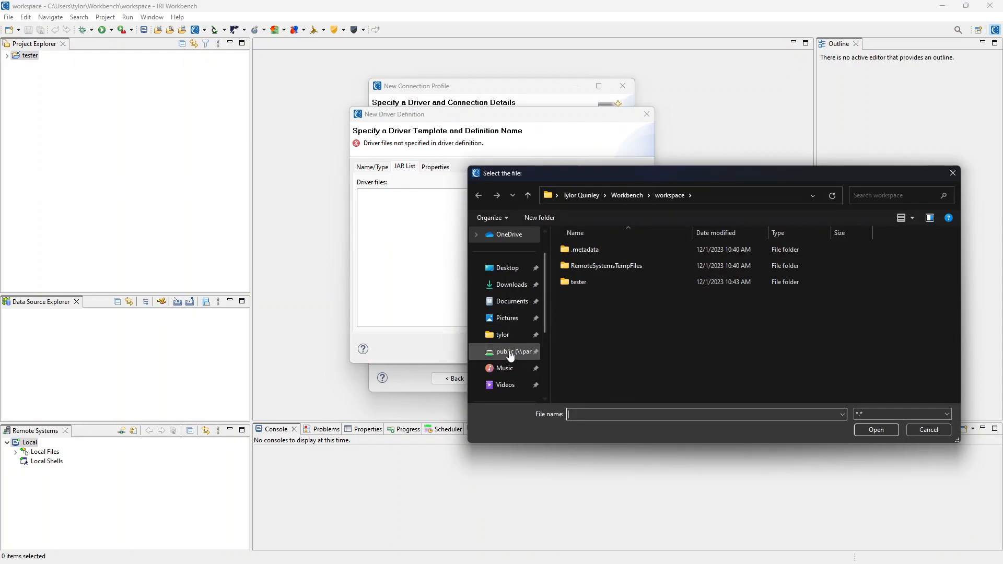
pyautogui.click(506, 352)
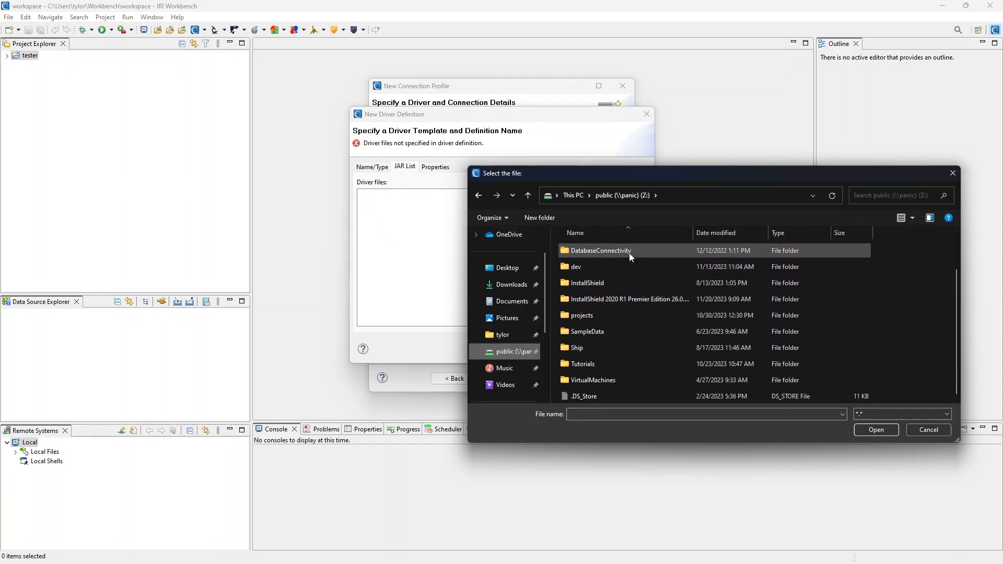
pyautogui.doubleClick(600, 250)
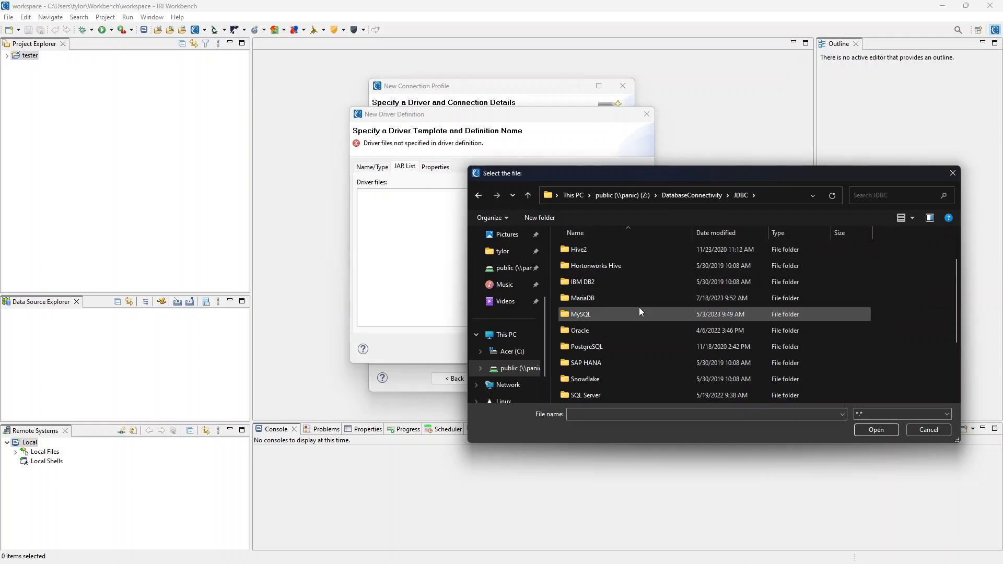
pyautogui.click(585, 395)
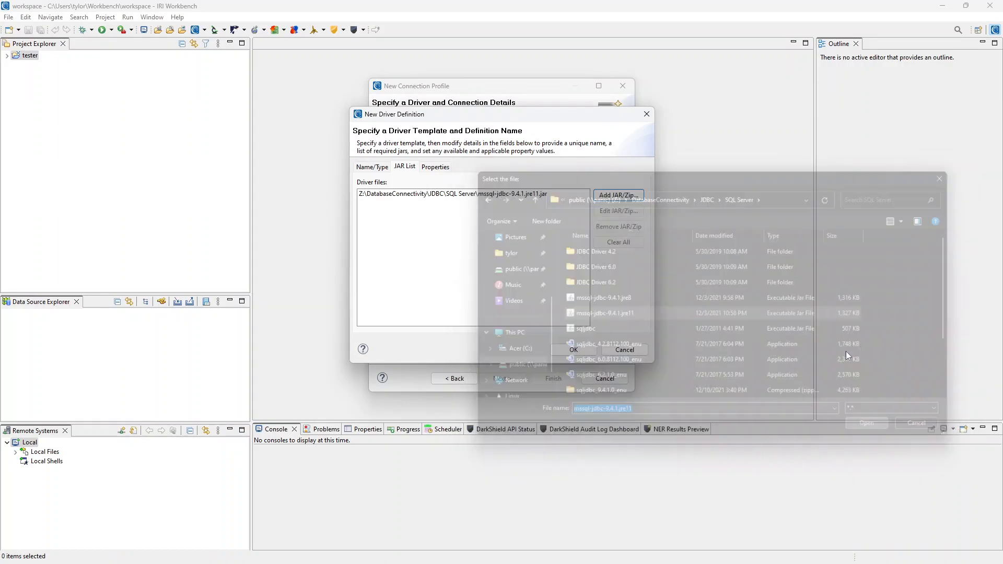
pyautogui.click(866, 422)
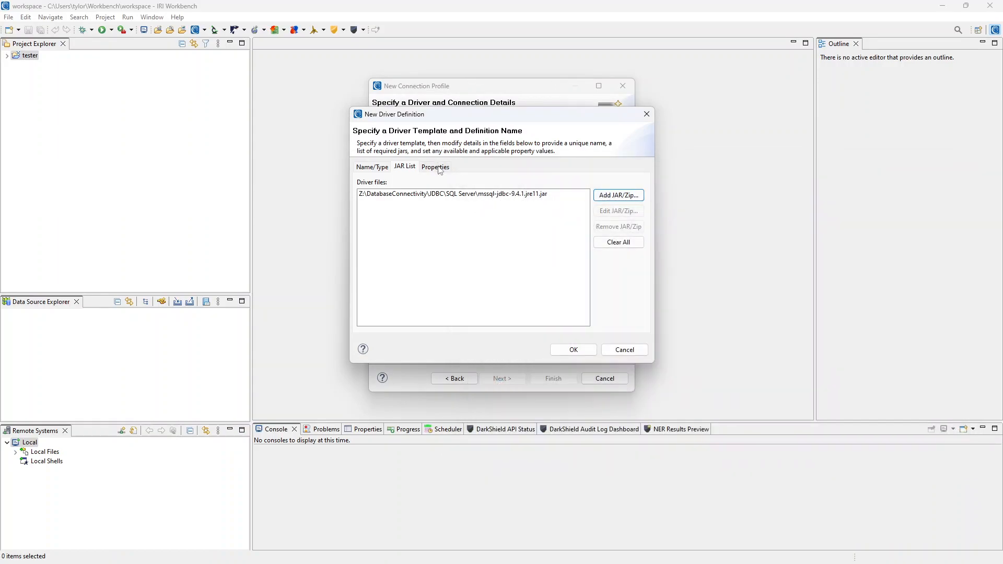
# - Review the driver's connection URL and class properties, then save the driver definition
pyautogui.click(435, 167)
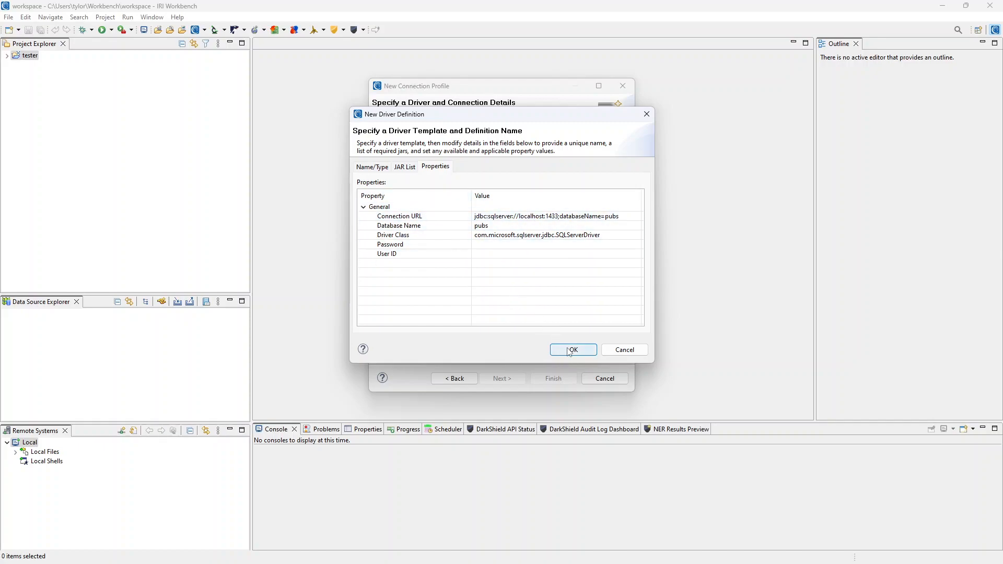
pyautogui.click(572, 350)
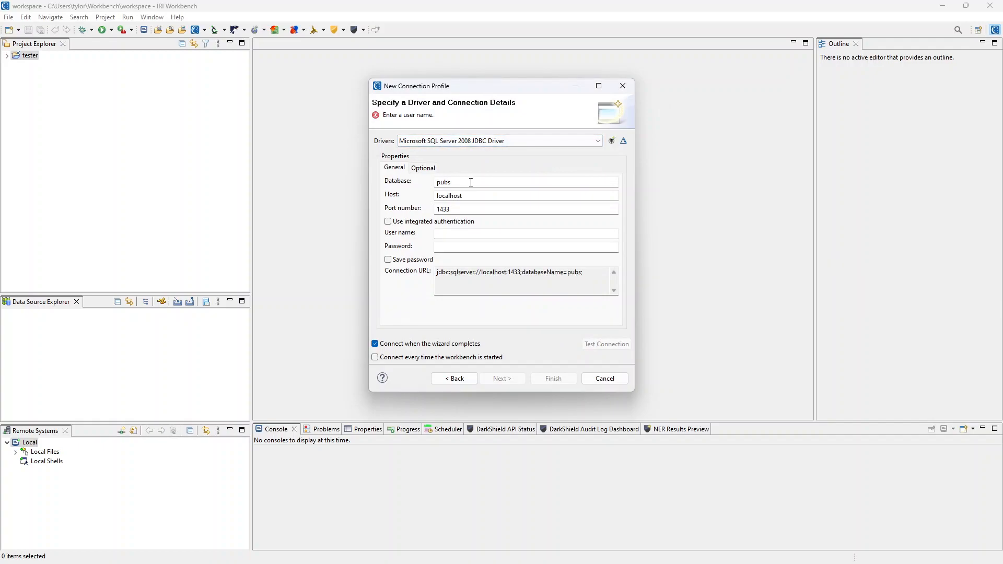
# - Set database VOLUME_TEST, host 192.168.3.155, user sa with its password saved in the profile
pyautogui.write('VOLUME')
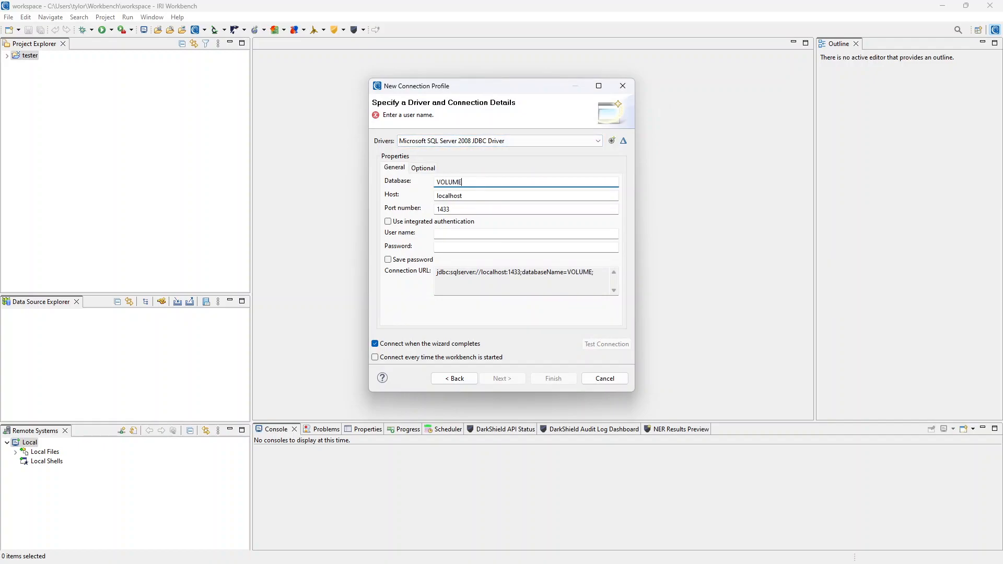
pyautogui.write('_TEST')
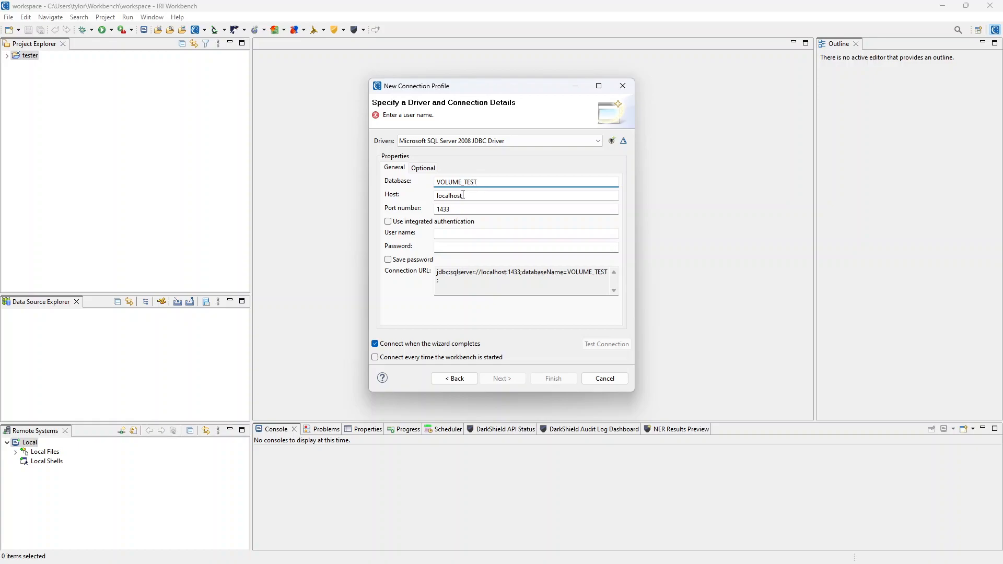
pyautogui.doubleClick(448, 196)
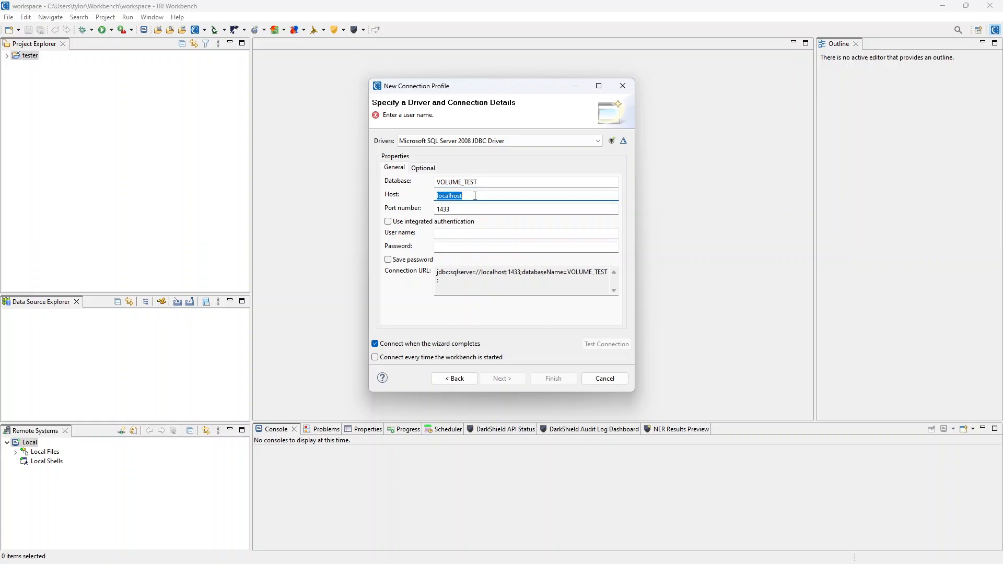
pyautogui.write('192.168.3.155')
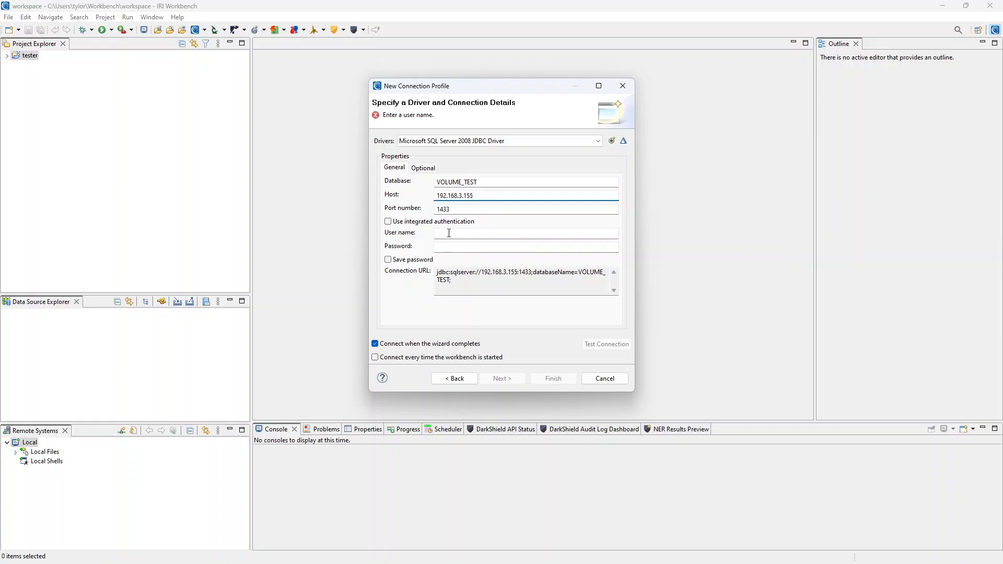
pyautogui.write('sa')
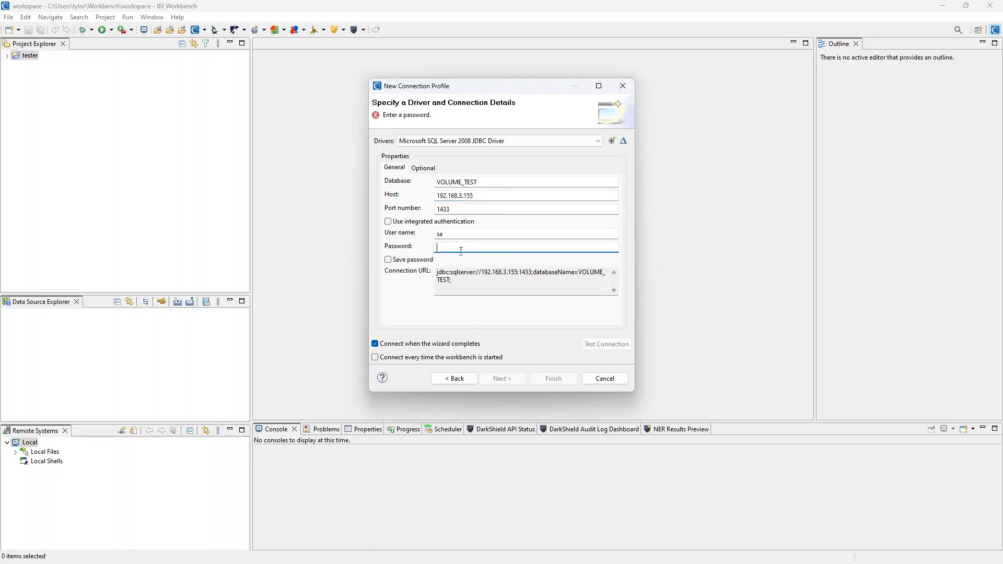
pyautogui.write('password')
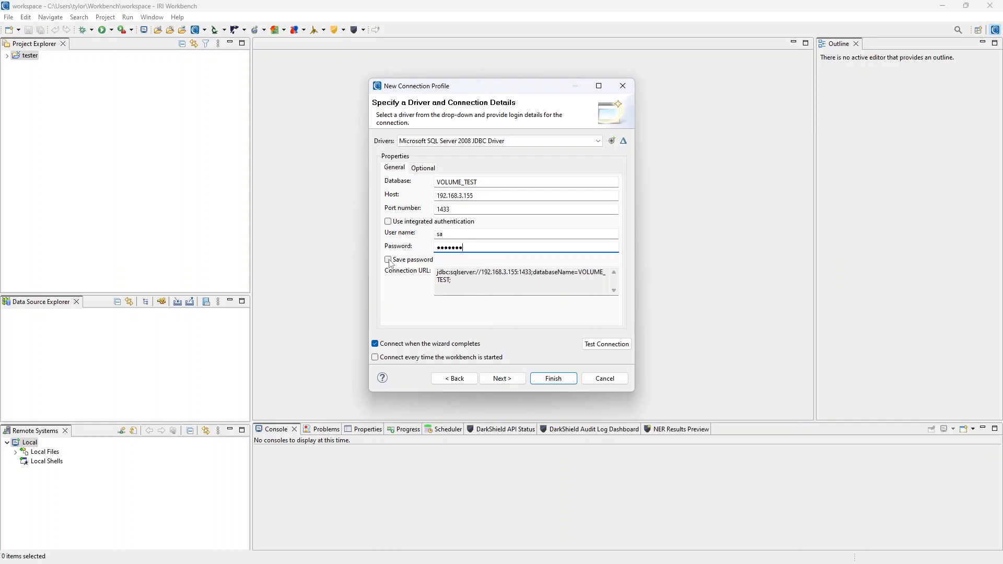
pyautogui.click(388, 259)
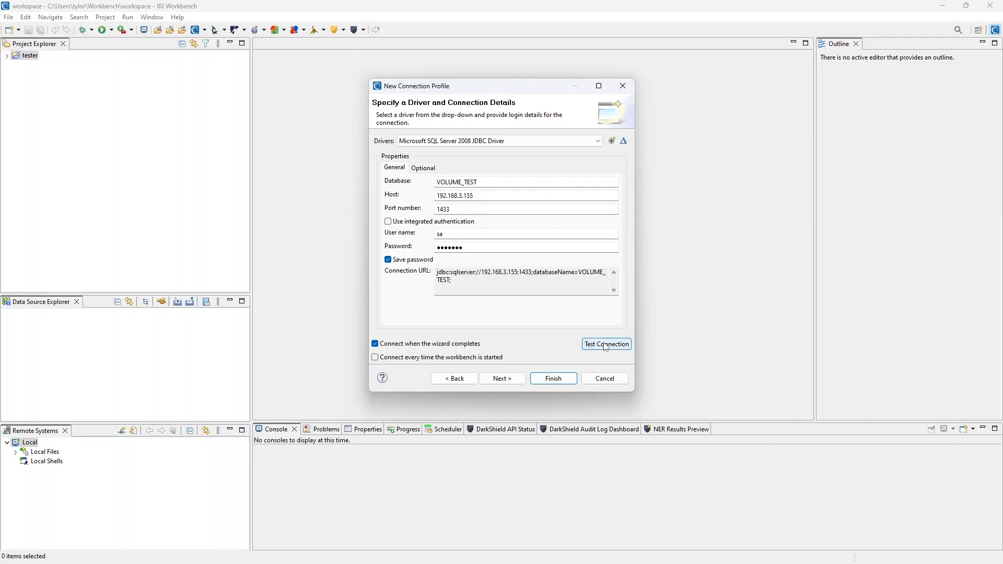
# - Test the connection and acknowledge the ping success message
pyautogui.click(606, 343)
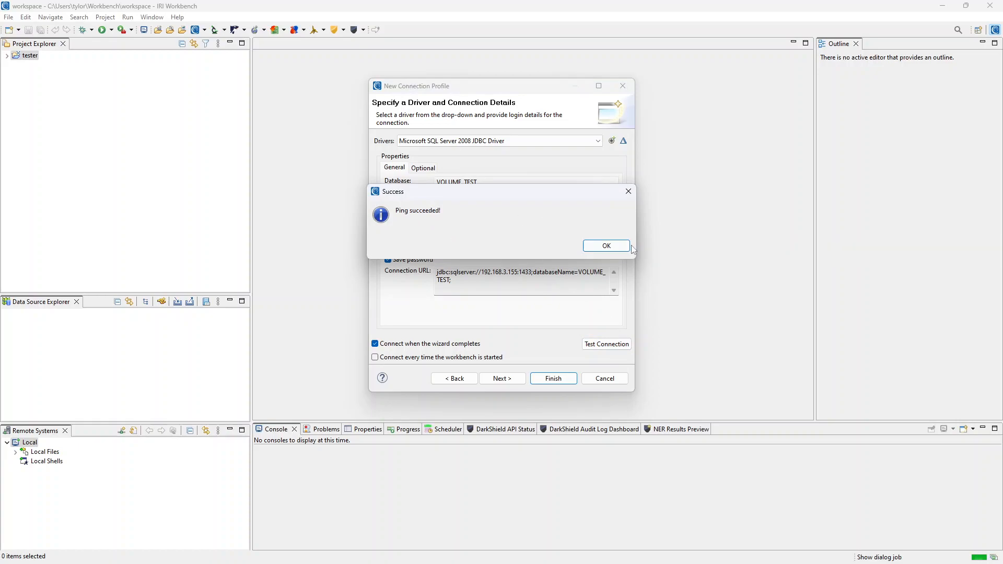
pyautogui.click(605, 246)
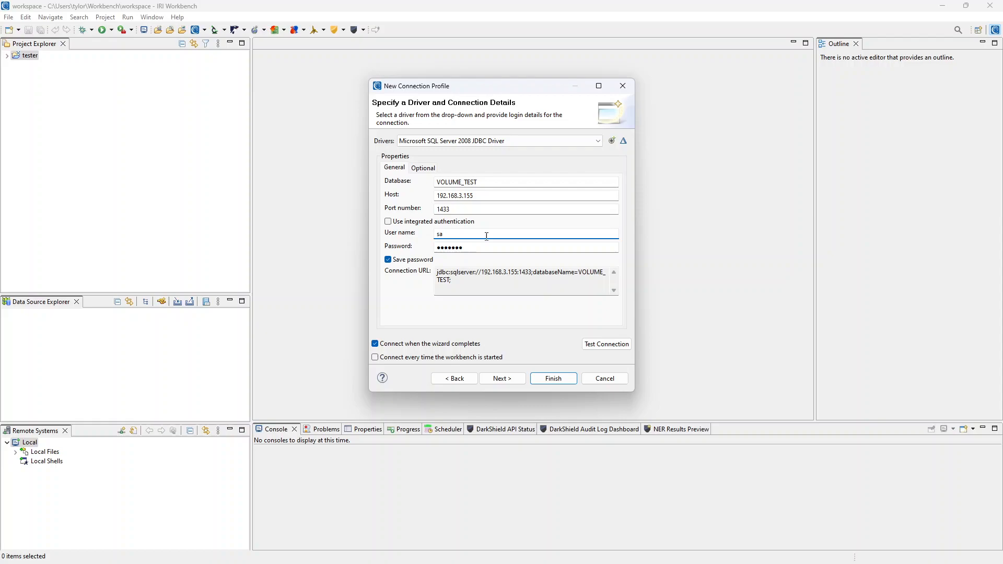
pyautogui.click(491, 195)
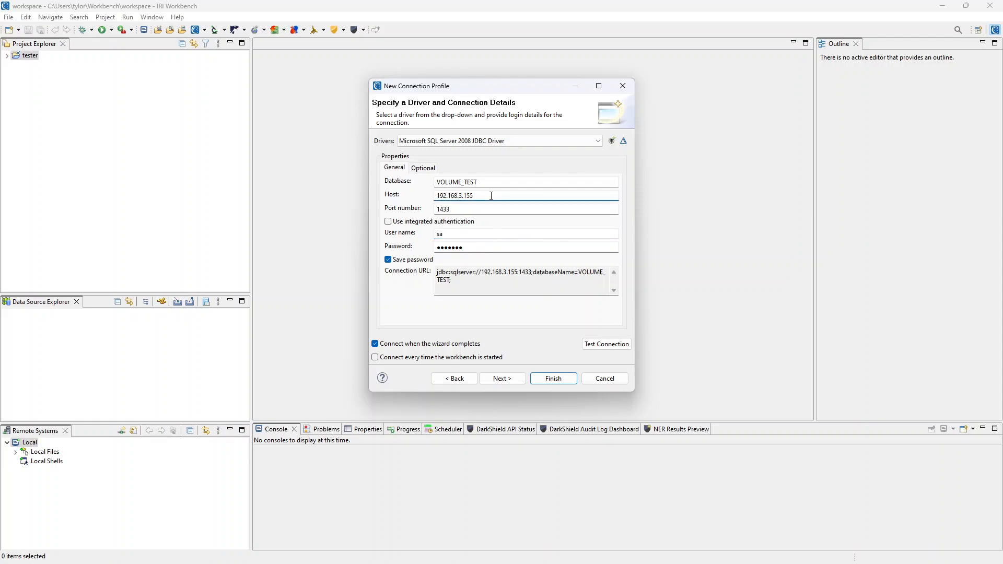
pyautogui.press('BackSpace')
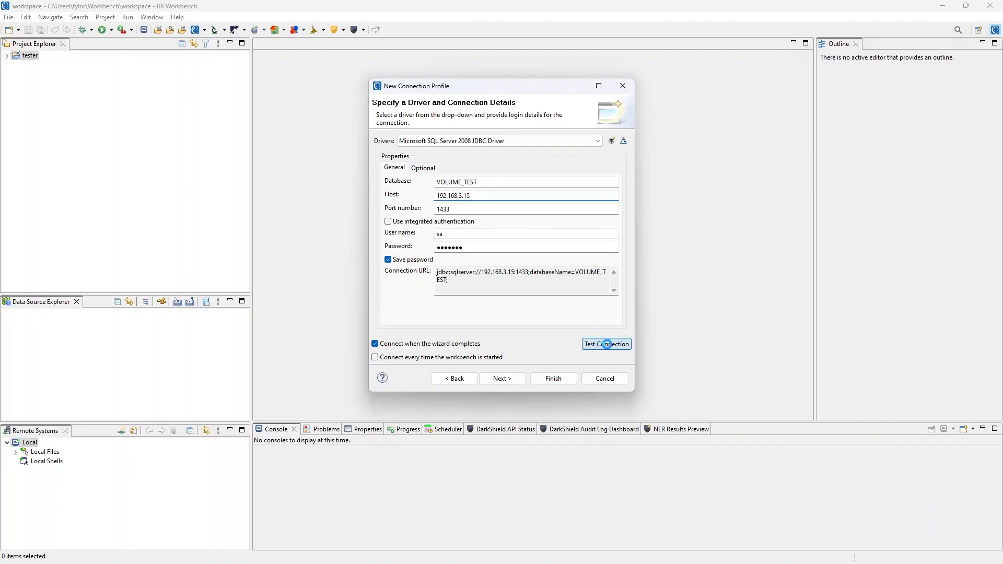
pyautogui.click(606, 344)
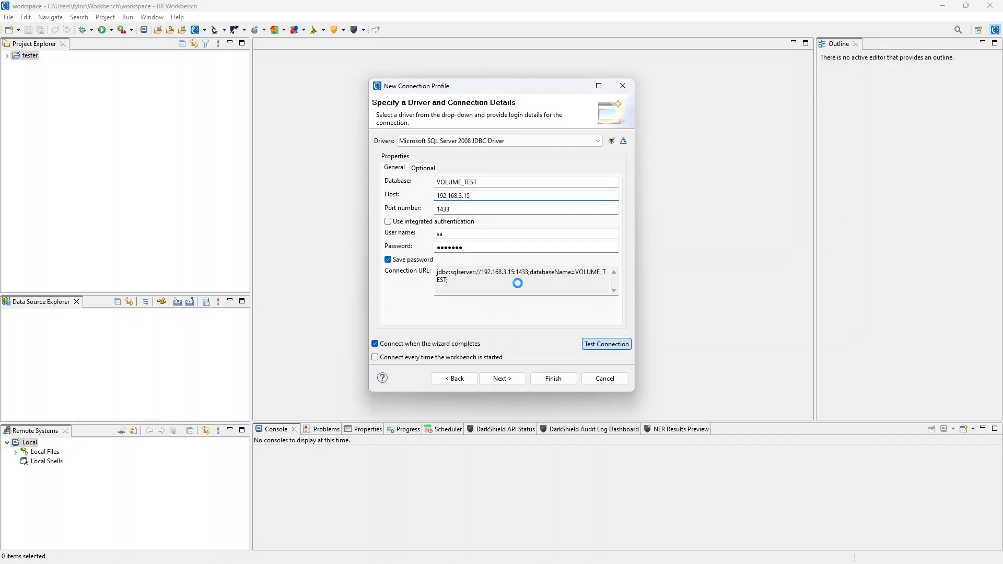
pyautogui.click(609, 247)
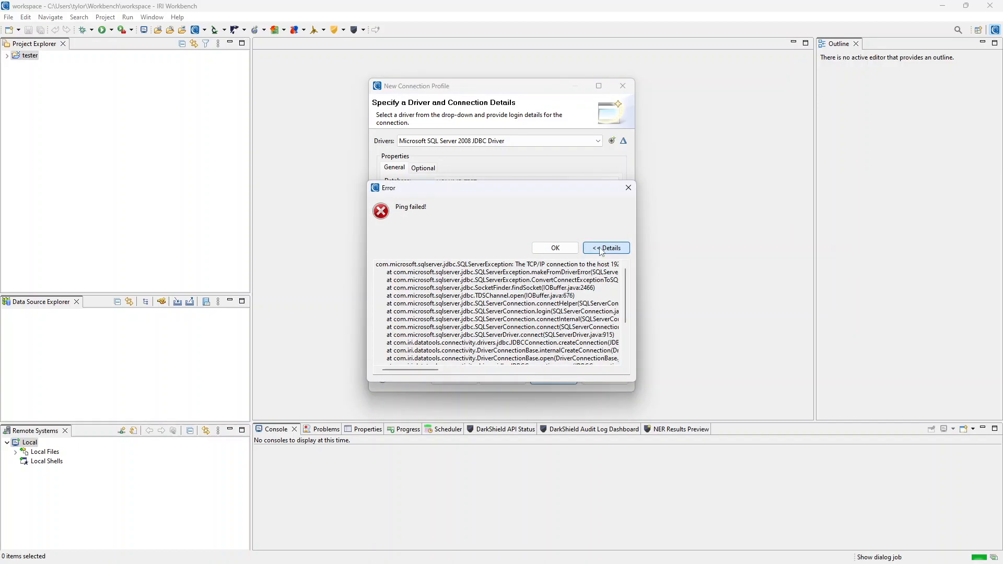
pyautogui.moveTo(422, 370); pyautogui.dragTo(440, 370)
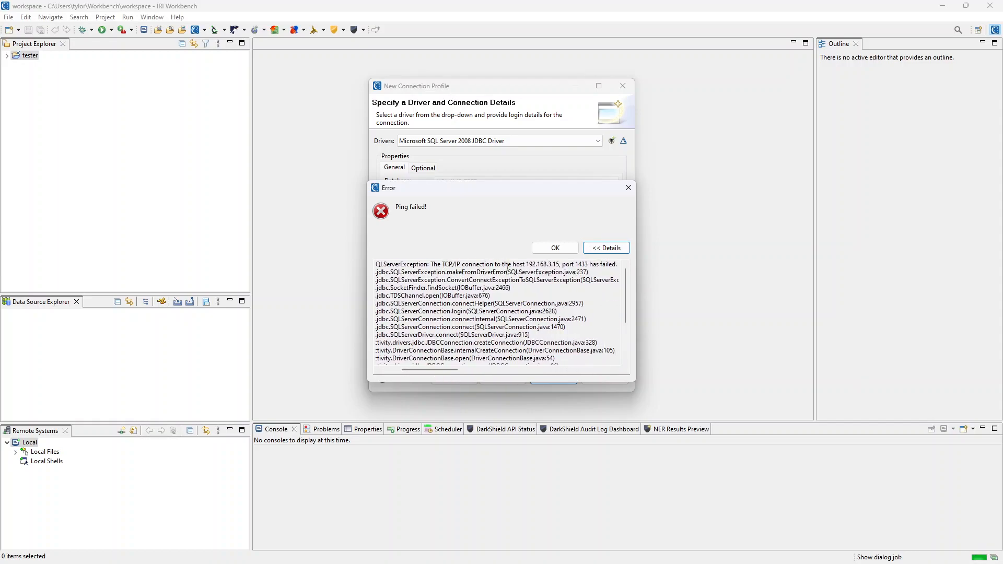
pyautogui.click(553, 248)
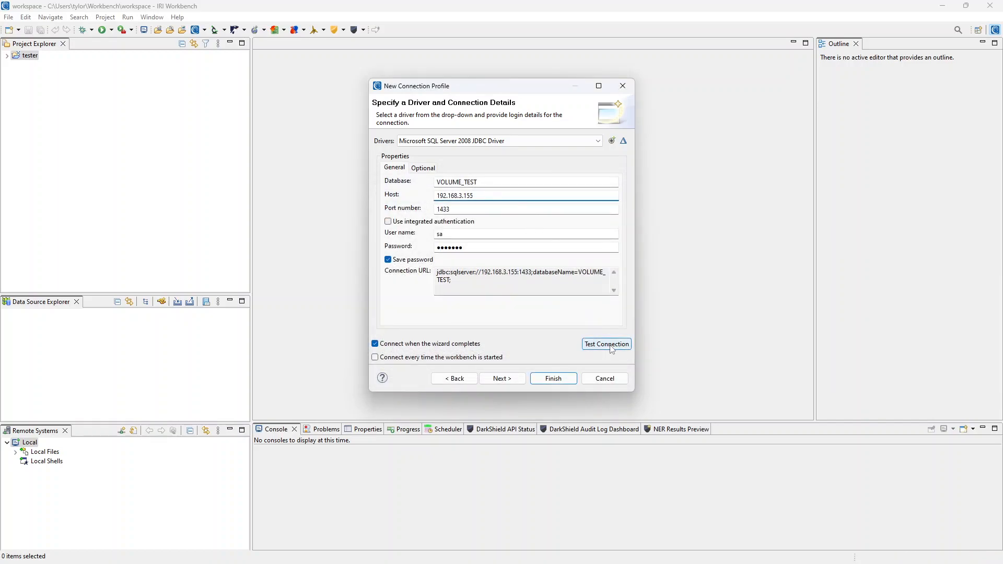
# - Re-test the connection, finish the profile and expand VOLUME_TEST to show its schemas
pyautogui.click(605, 344)
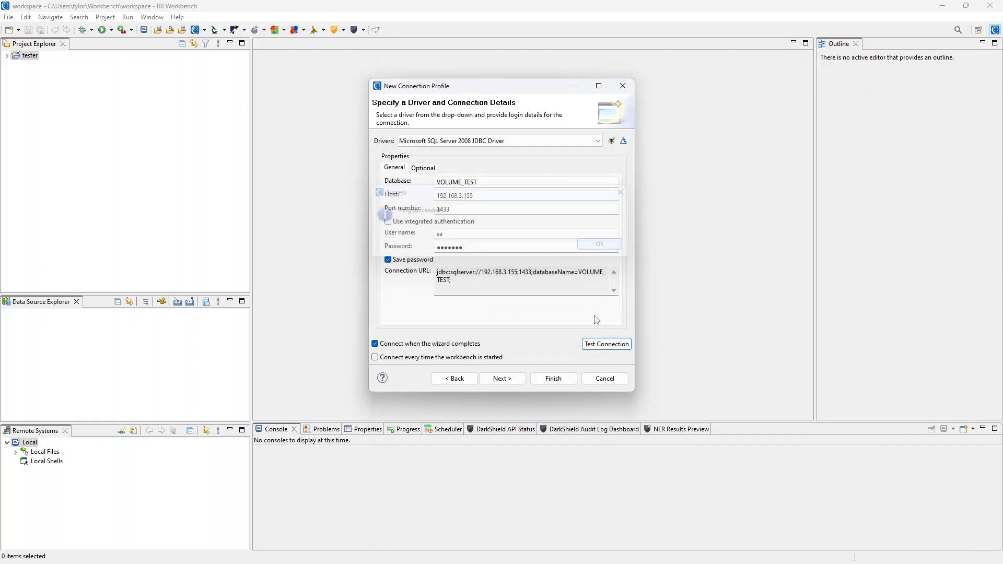
pyautogui.click(552, 378)
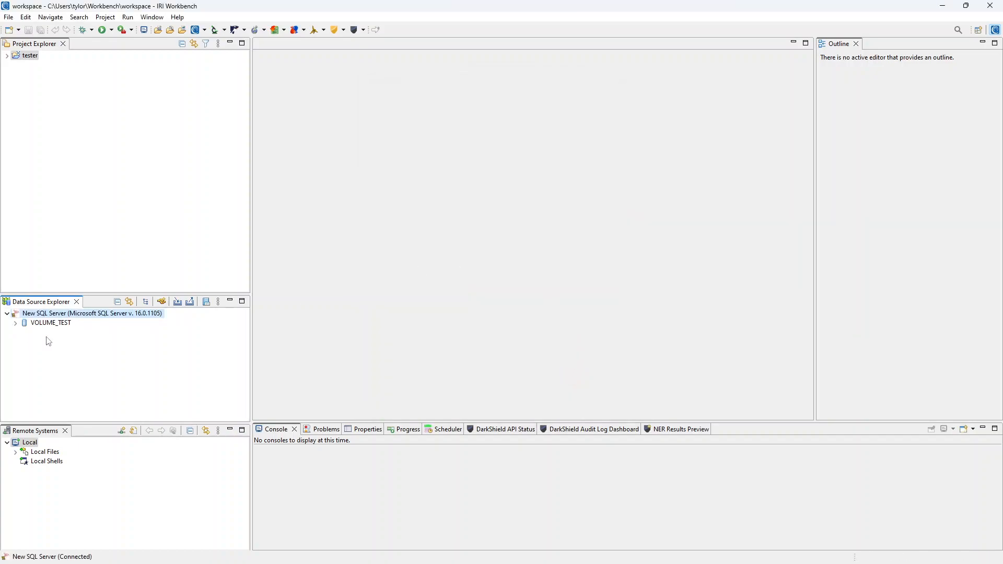
pyautogui.click(15, 322)
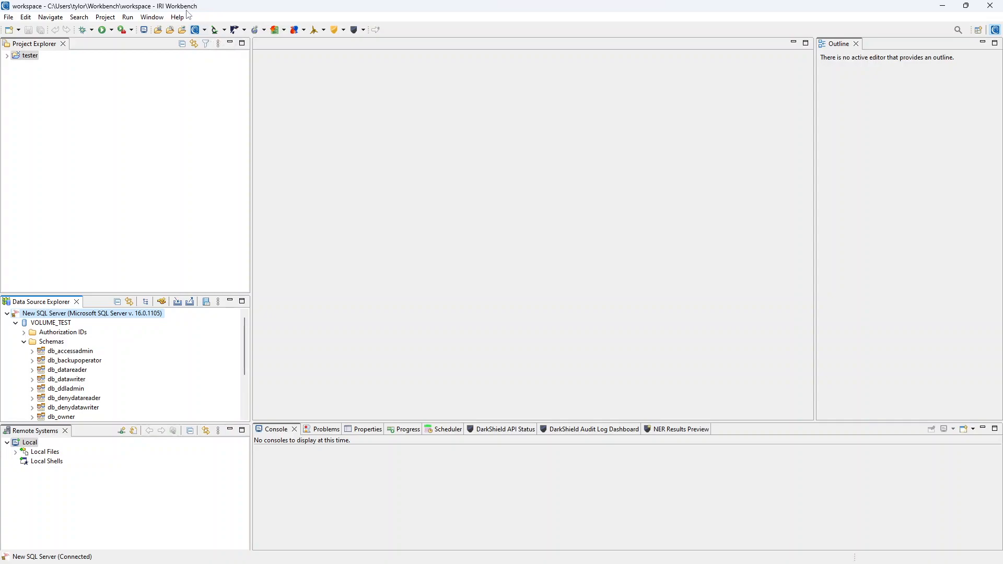
pyautogui.click(178, 17)
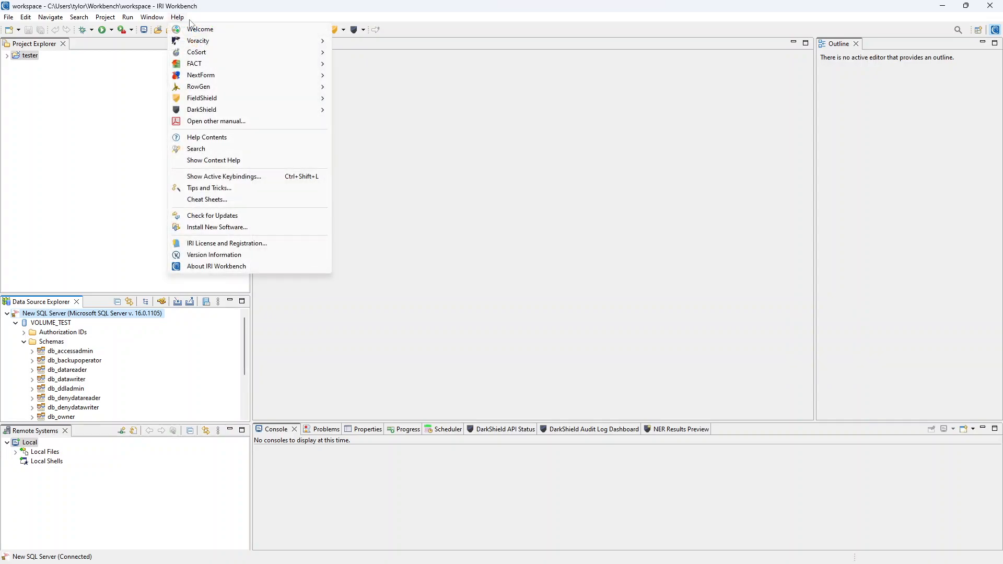
pyautogui.click(215, 266)
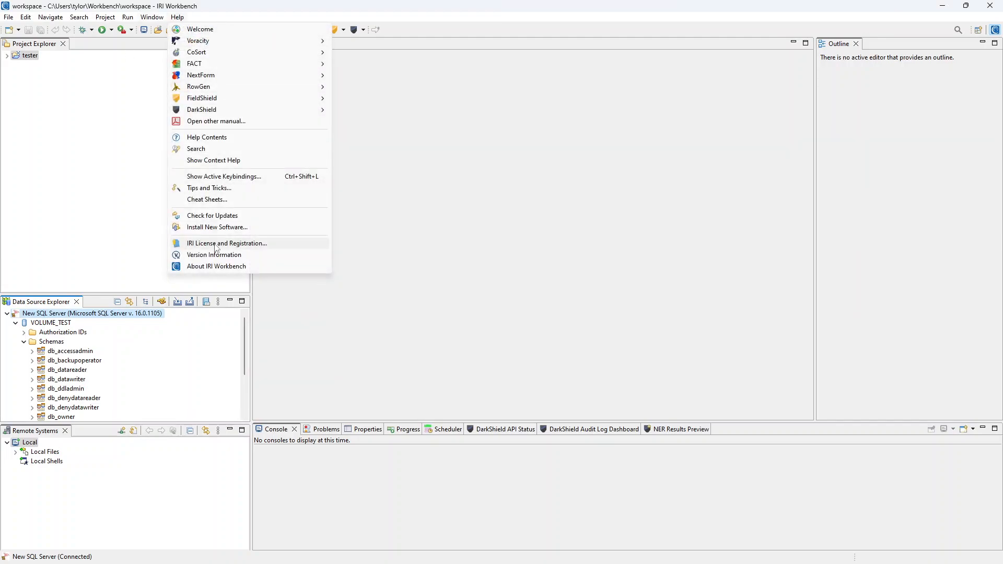
pyautogui.click(213, 255)
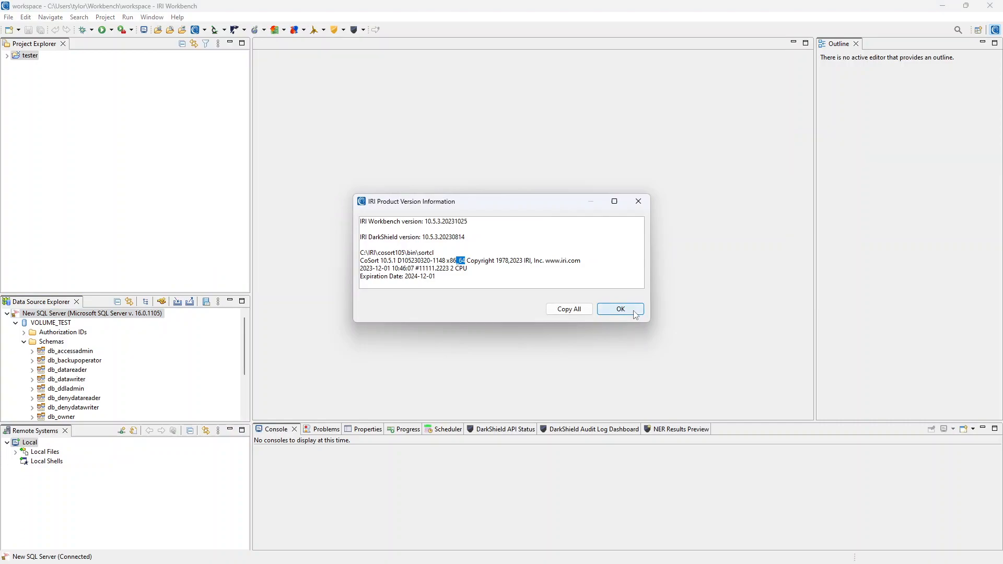
pyautogui.click(618, 309)
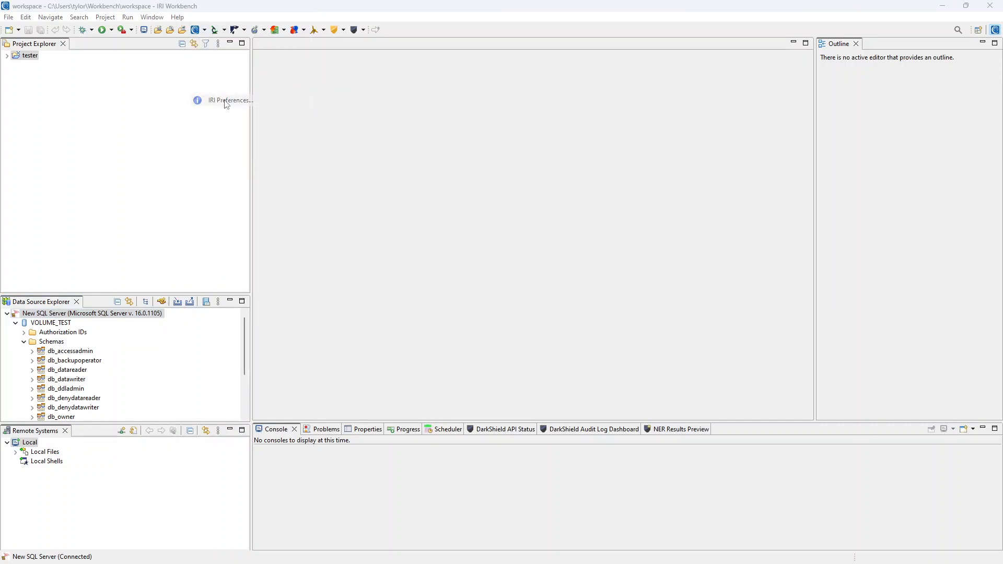
# - In IRI Database Connection preferences, set the default bit version to 64 and refresh the DSN list
pyautogui.click(230, 100)
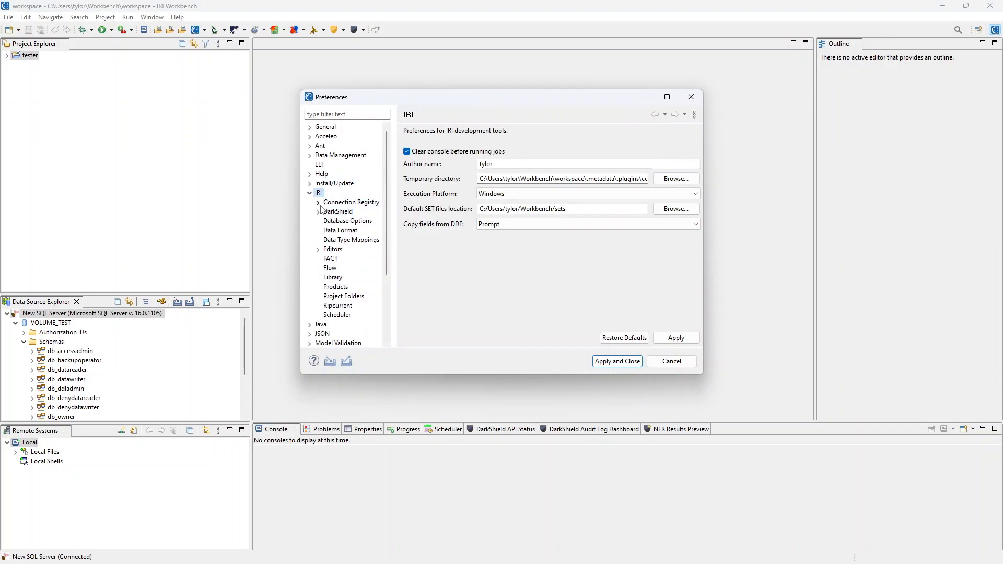
pyautogui.click(356, 220)
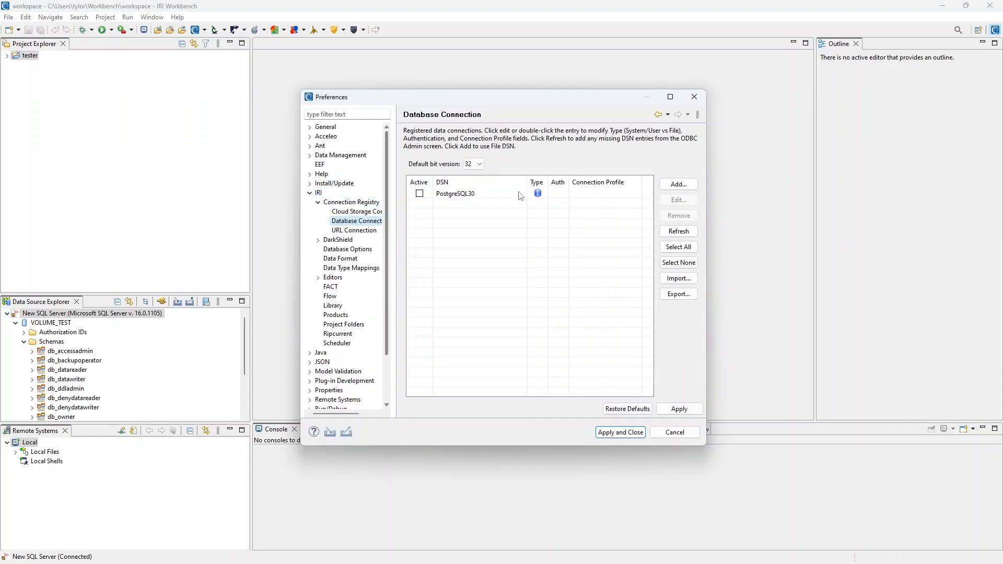
pyautogui.click(480, 164)
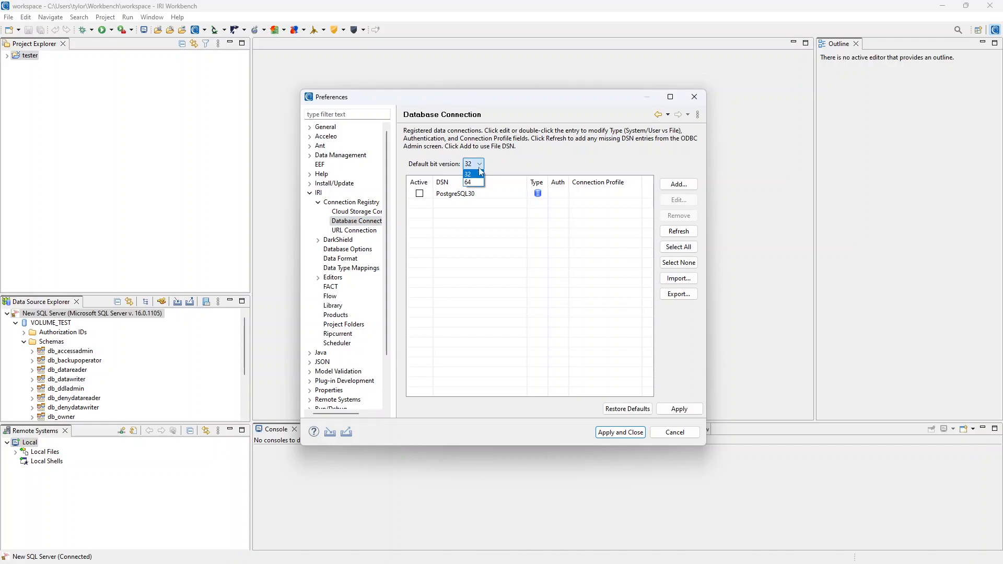
pyautogui.click(468, 182)
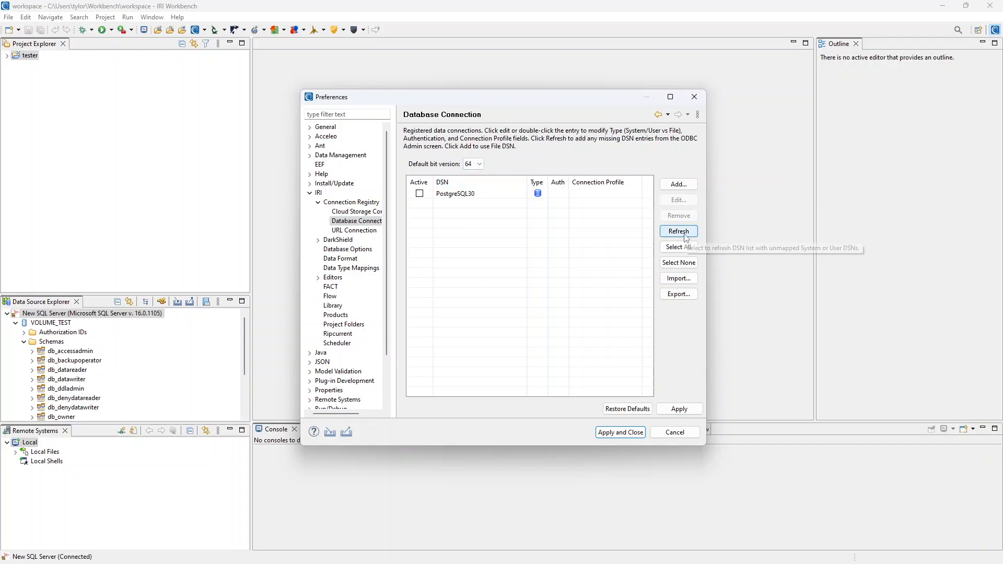
pyautogui.click(678, 231)
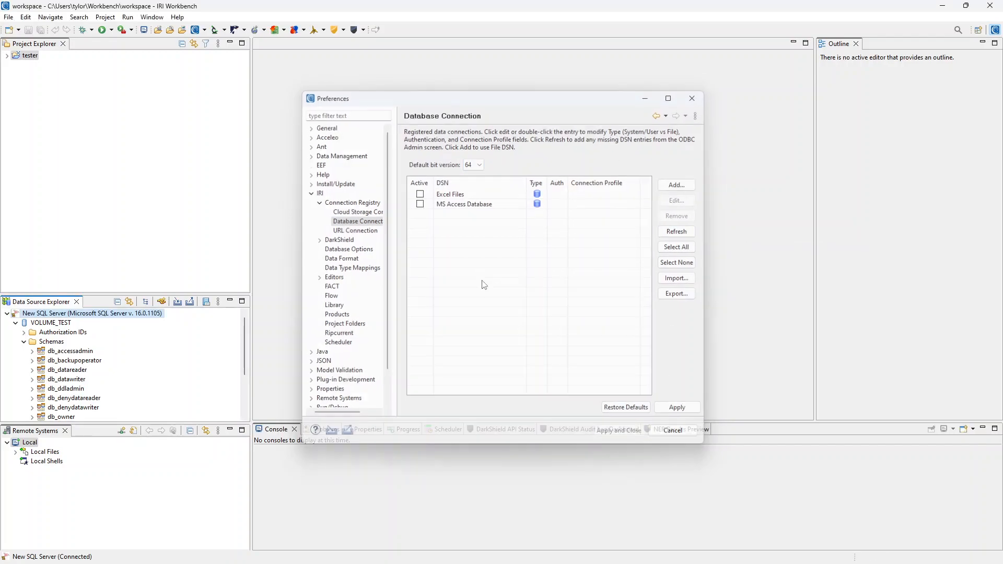
# - Launch the ODBC Administrator from the IRI tools menu and start adding a new user DSN
pyautogui.click(212, 29)
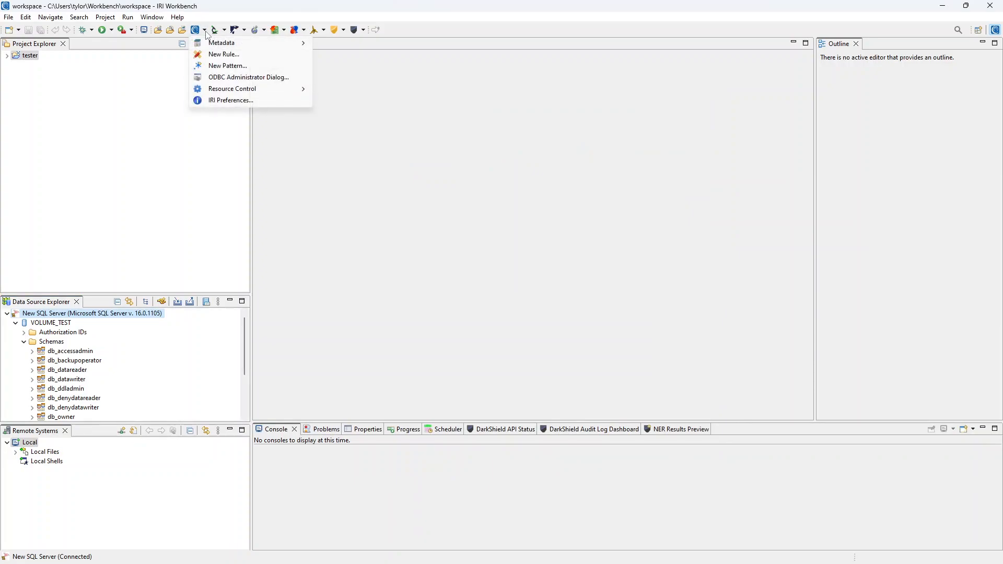
pyautogui.moveTo(256, 87)
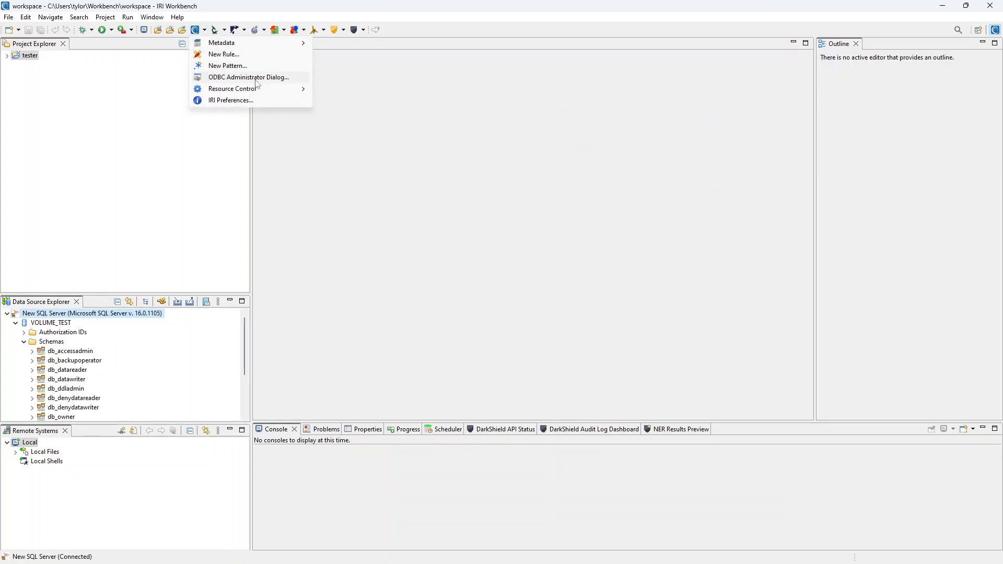
pyautogui.click(249, 77)
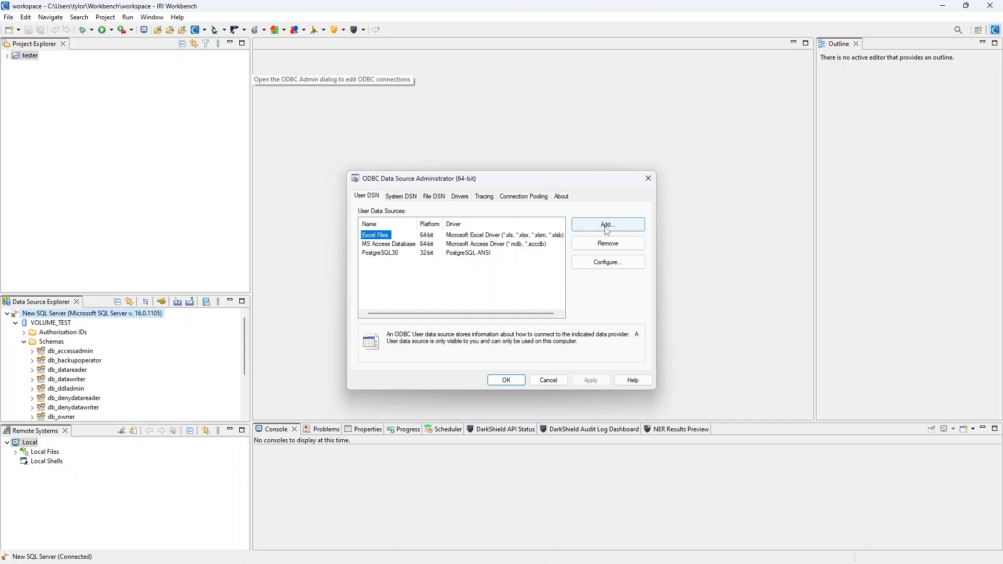
pyautogui.click(606, 225)
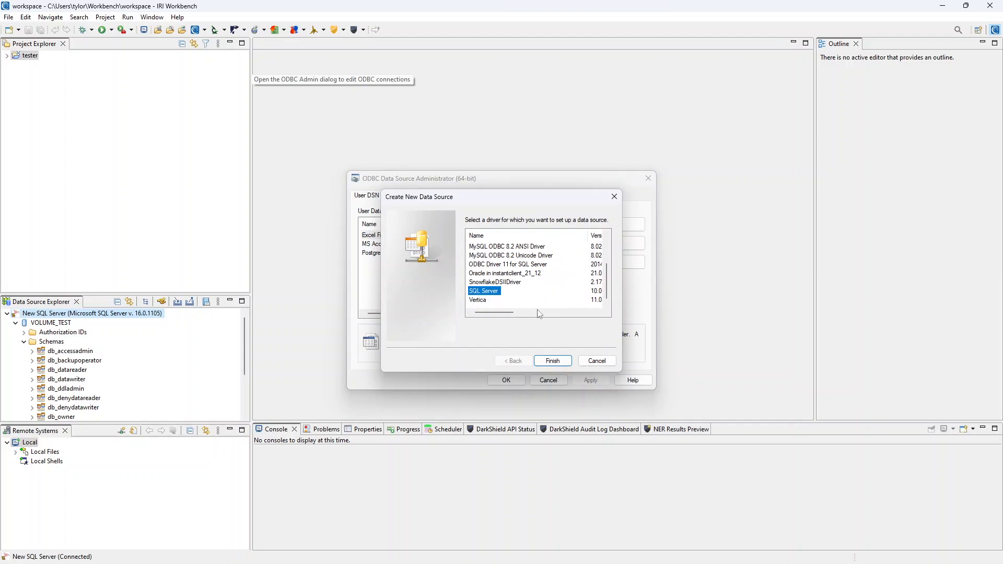
# - Confirm the SQL Server driver and name the source Sql_Server pointing at server 192.168.3.155
pyautogui.click(552, 361)
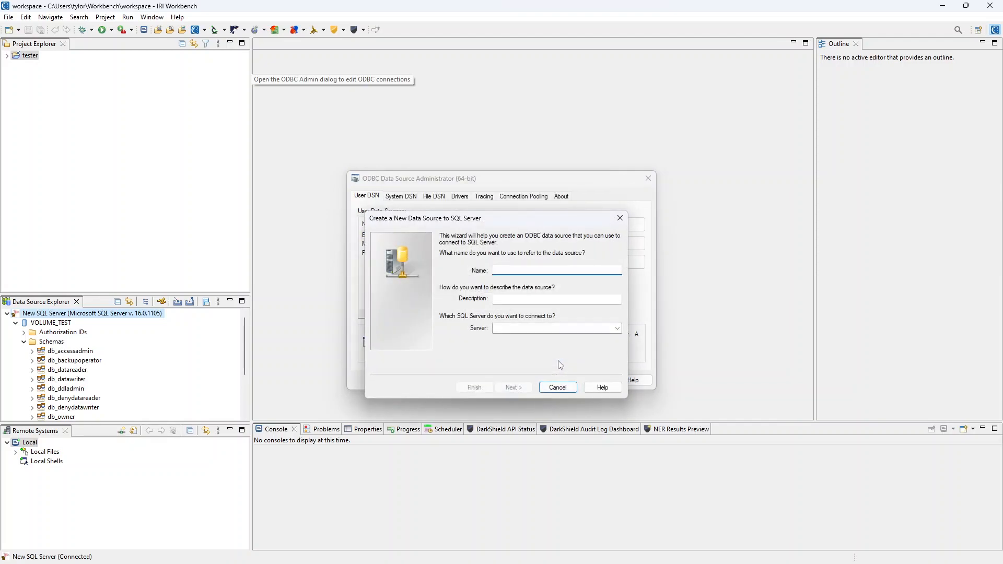
pyautogui.write('Sql')
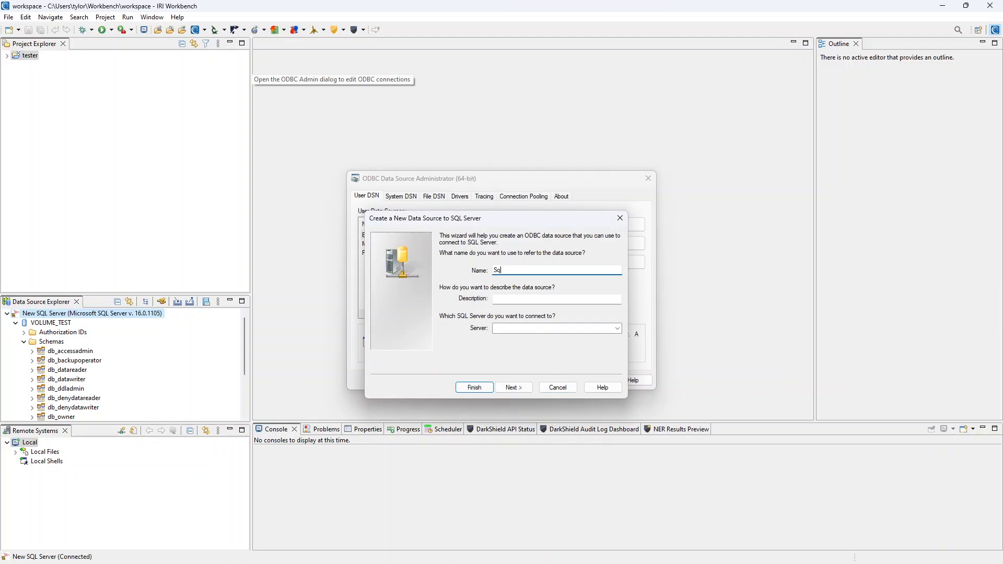
pyautogui.write('_Server')
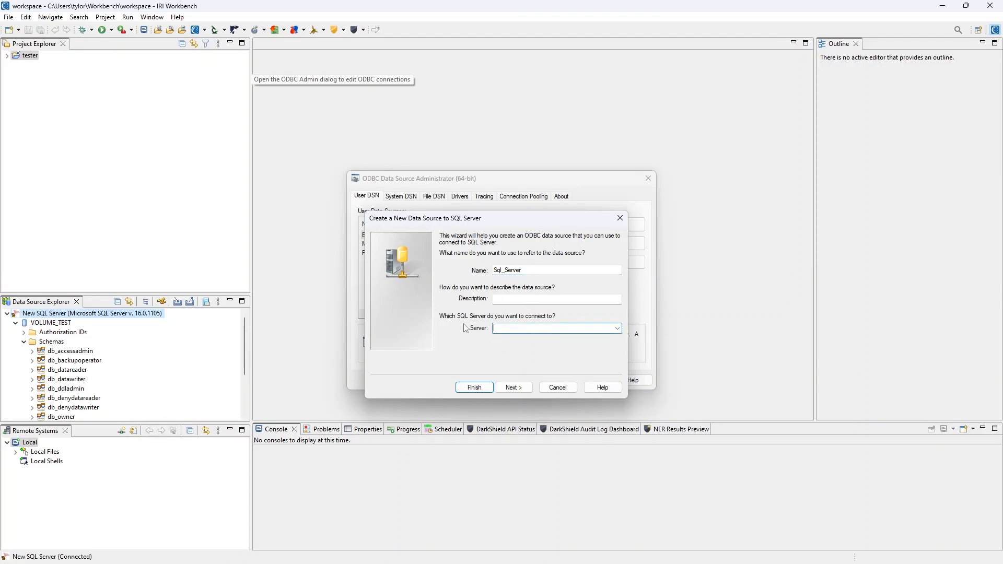
pyautogui.write('192.168.3.155')
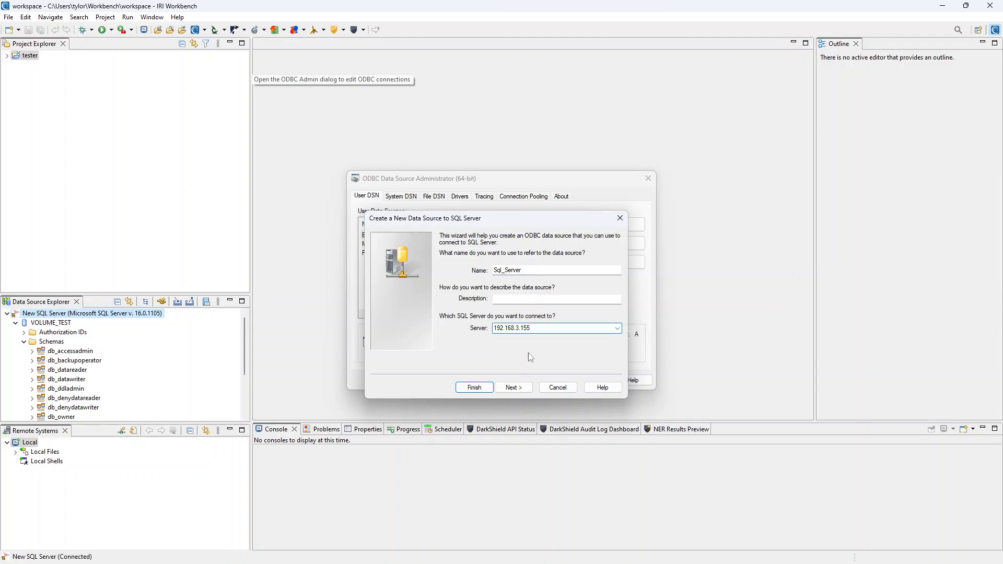
pyautogui.click(510, 386)
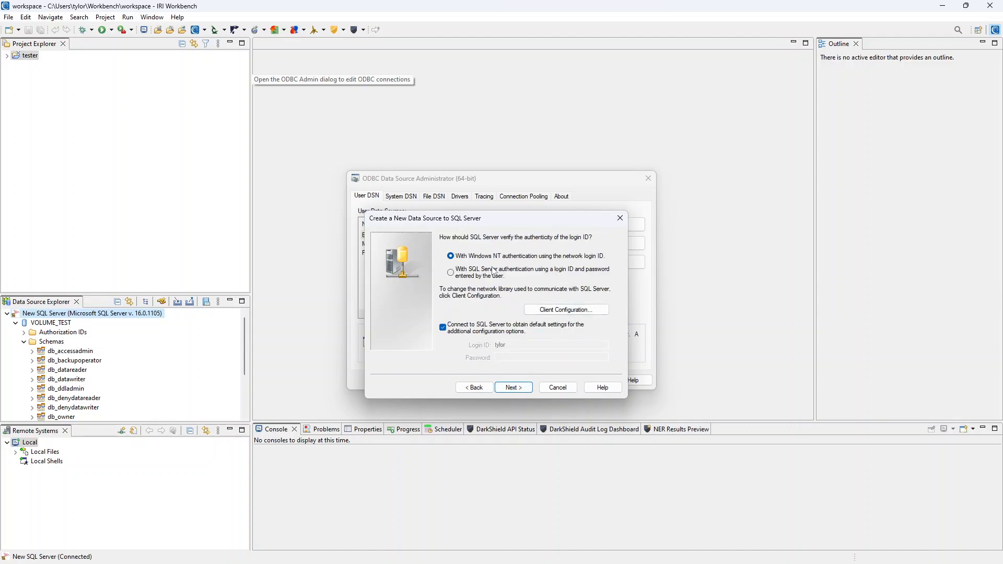
# - Choose SQL Server login authentication, finish creating the data source and test it
pyautogui.click(451, 272)
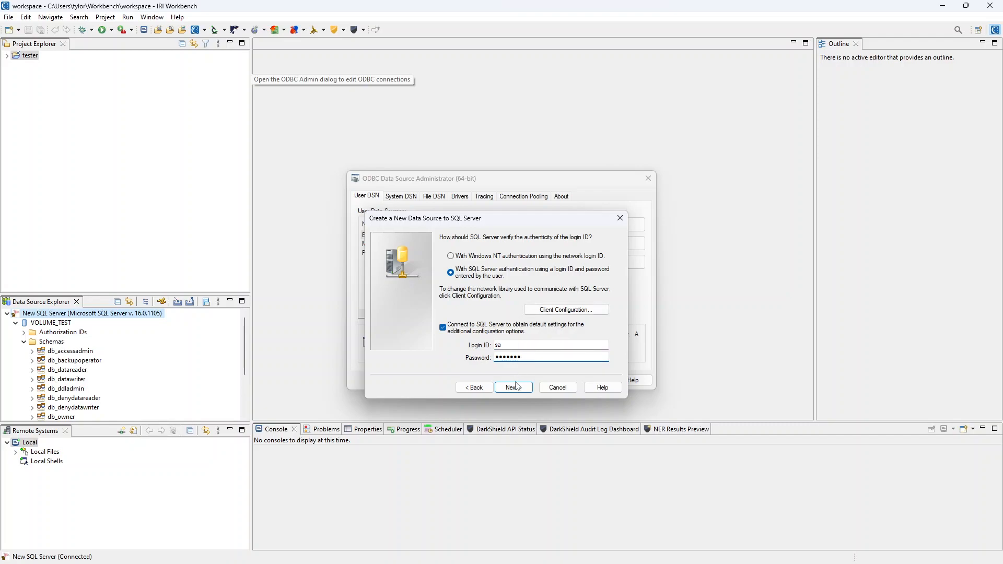
pyautogui.click(512, 386)
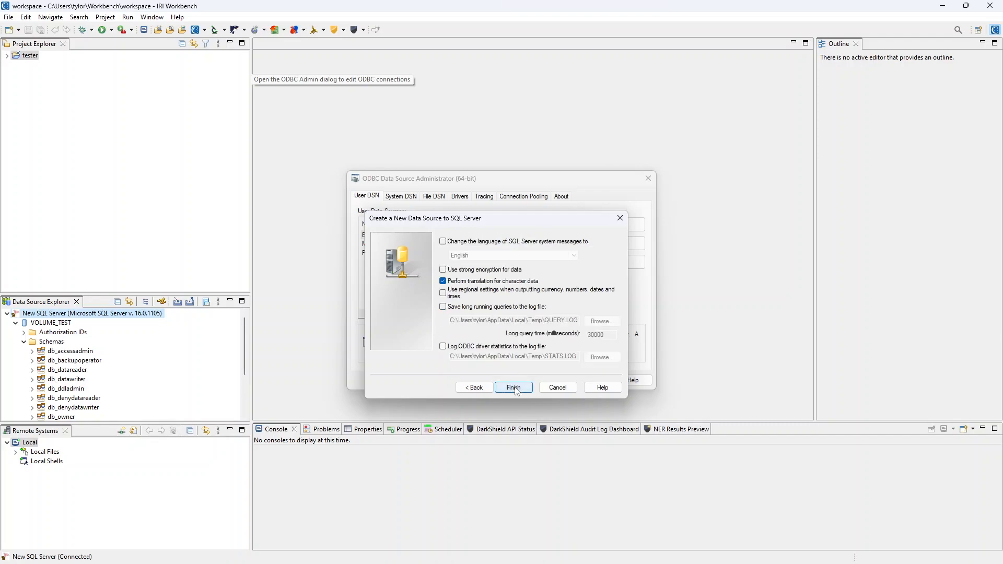
pyautogui.click(512, 387)
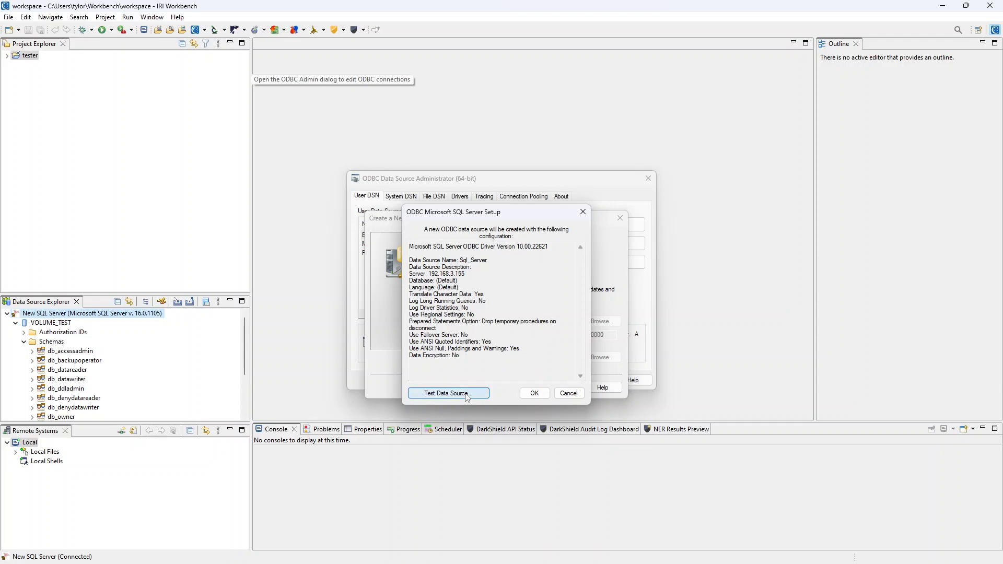
pyautogui.click(448, 393)
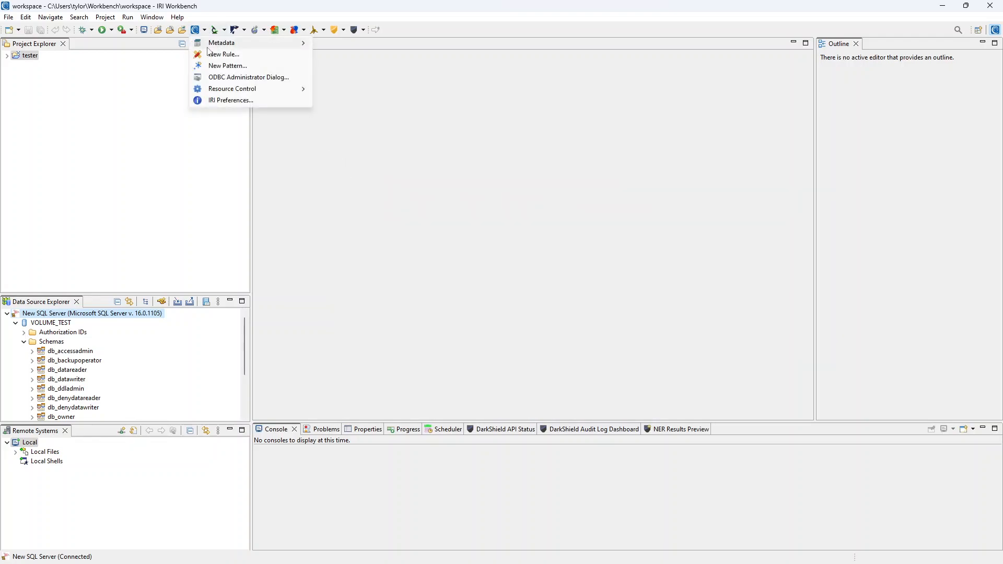
# - Go to Preferences > IRI > Connection Registry > Database Connection and select the Sql_Server DSN row
pyautogui.click(230, 101)
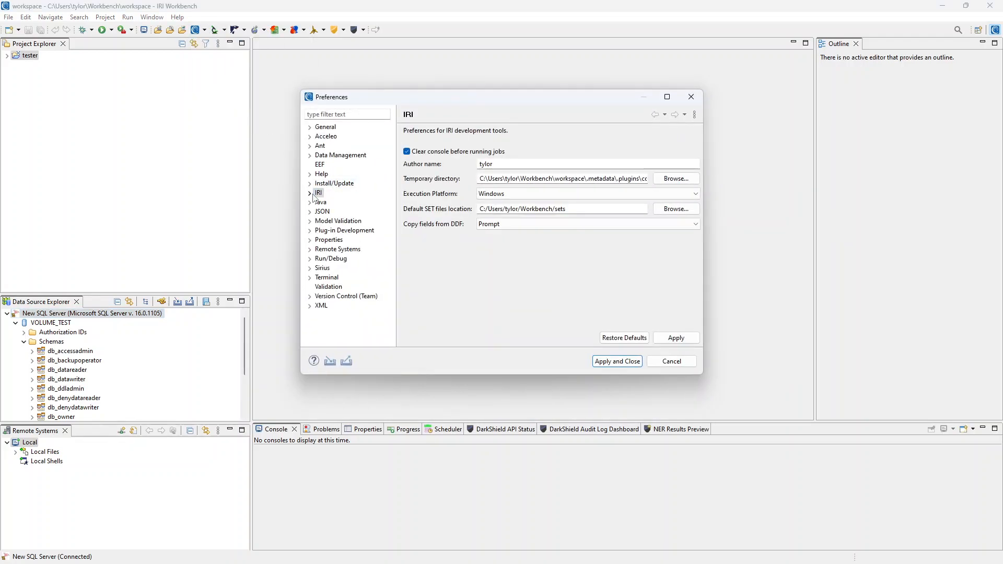
pyautogui.click(309, 192)
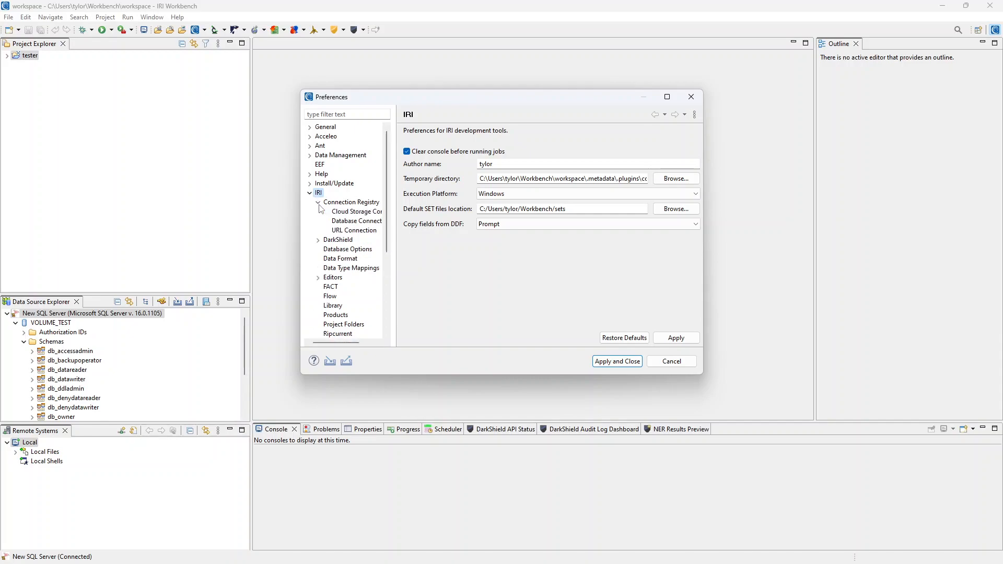
pyautogui.click(361, 220)
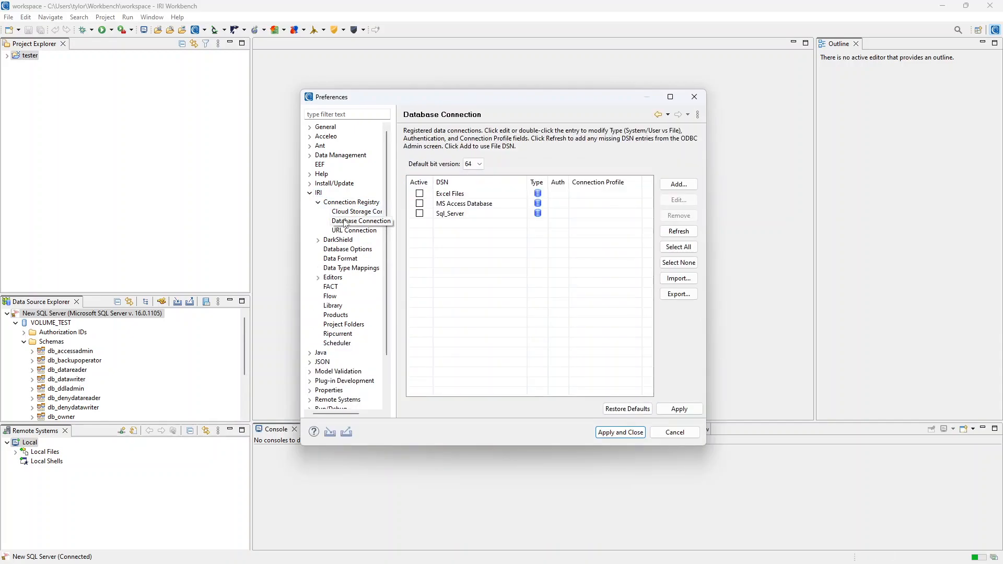
pyautogui.click(356, 220)
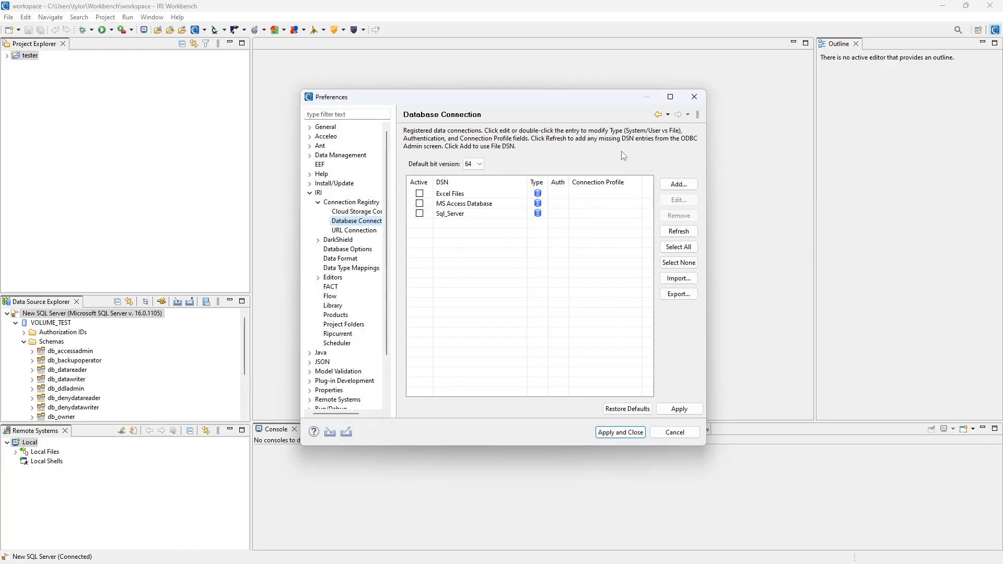
pyautogui.click(449, 213)
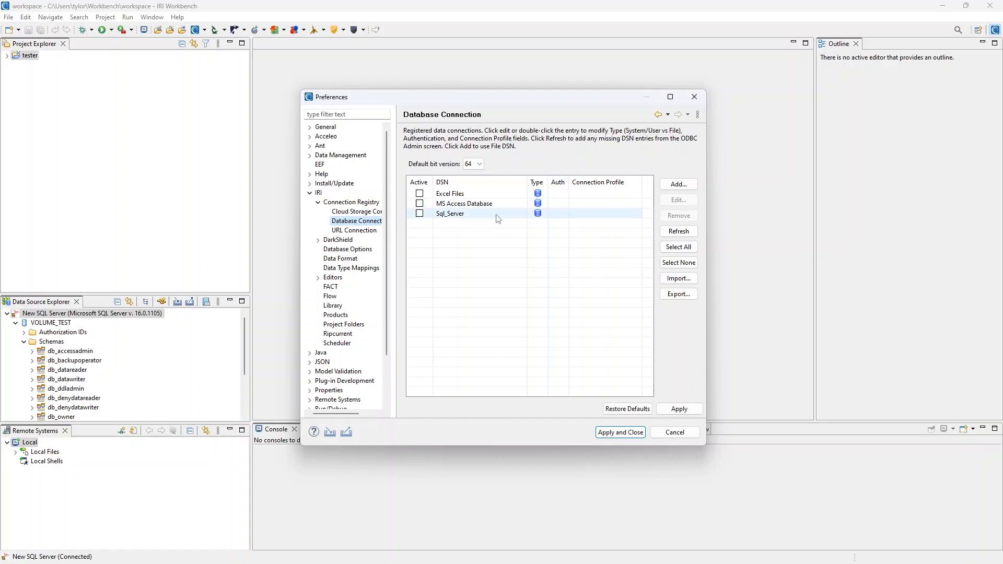
pyautogui.click(449, 213)
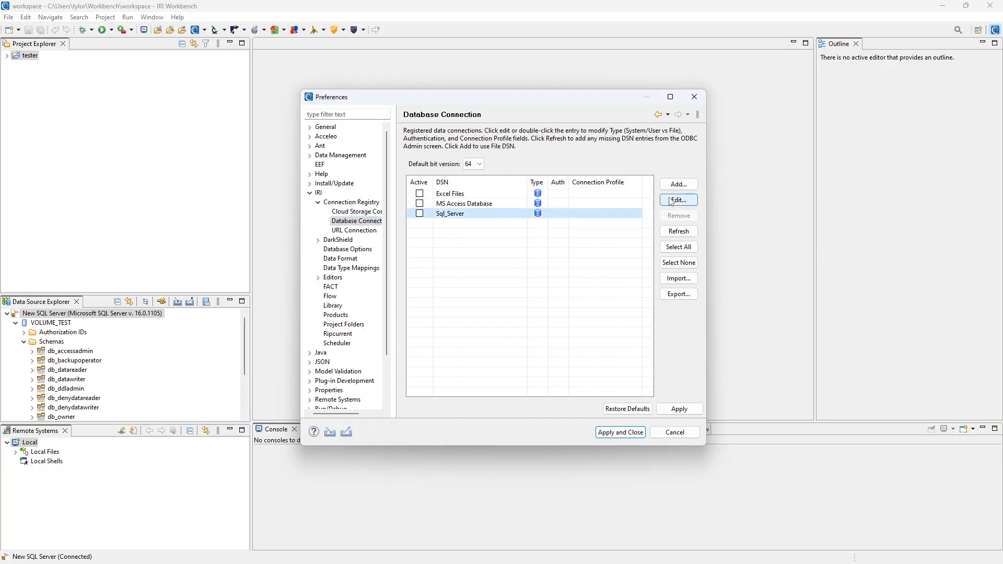
# - Set the Sql_Server DSN to 64-bit with stored user name and password, mapped to the New SQL Server profile
pyautogui.click(677, 199)
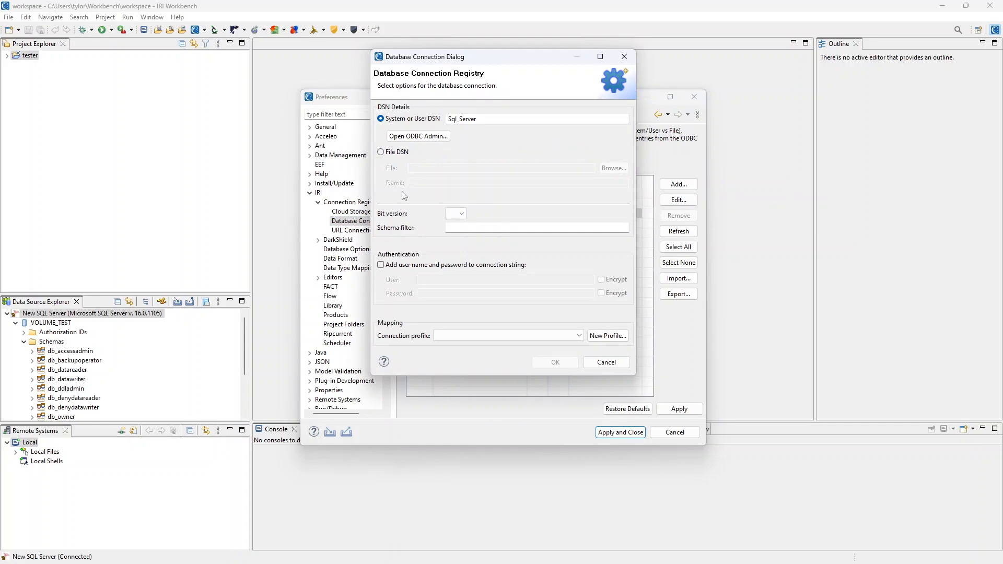
pyautogui.click(456, 213)
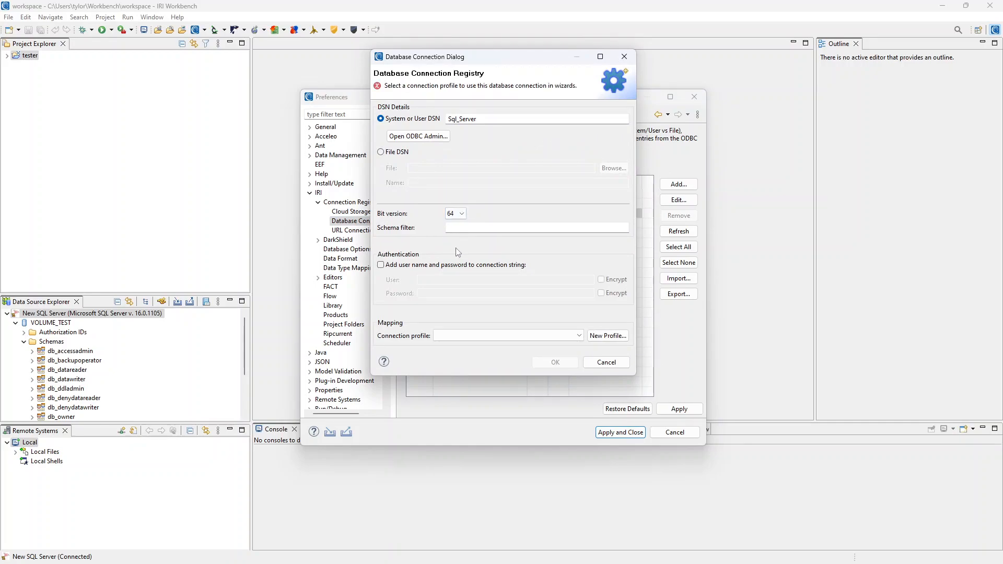
pyautogui.click(380, 264)
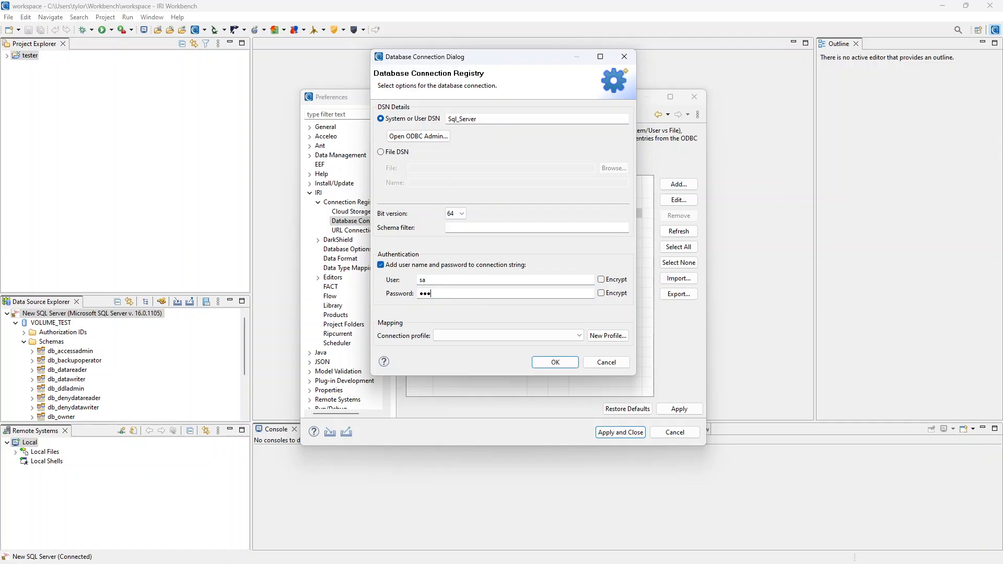
pyautogui.write('••••')
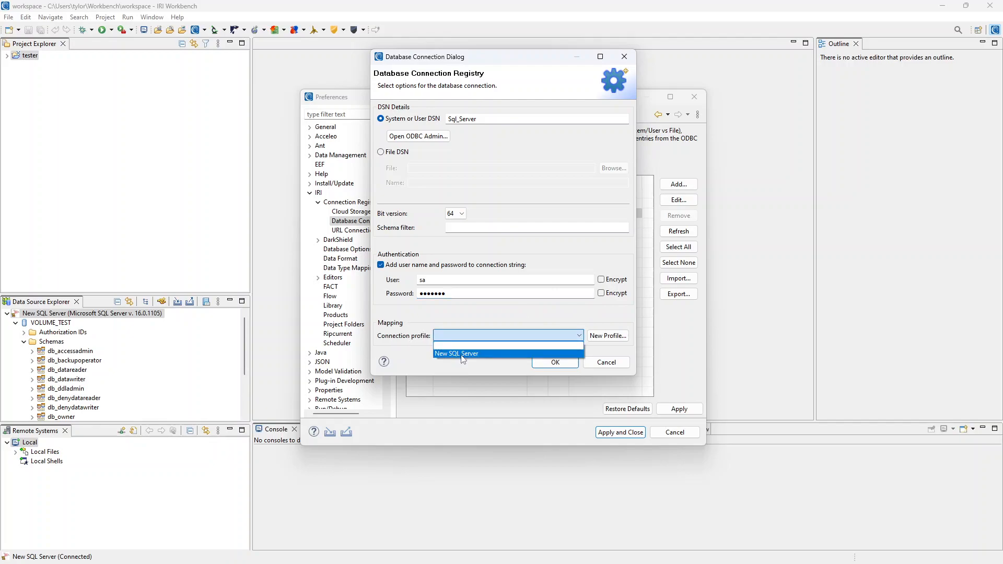
pyautogui.click(457, 354)
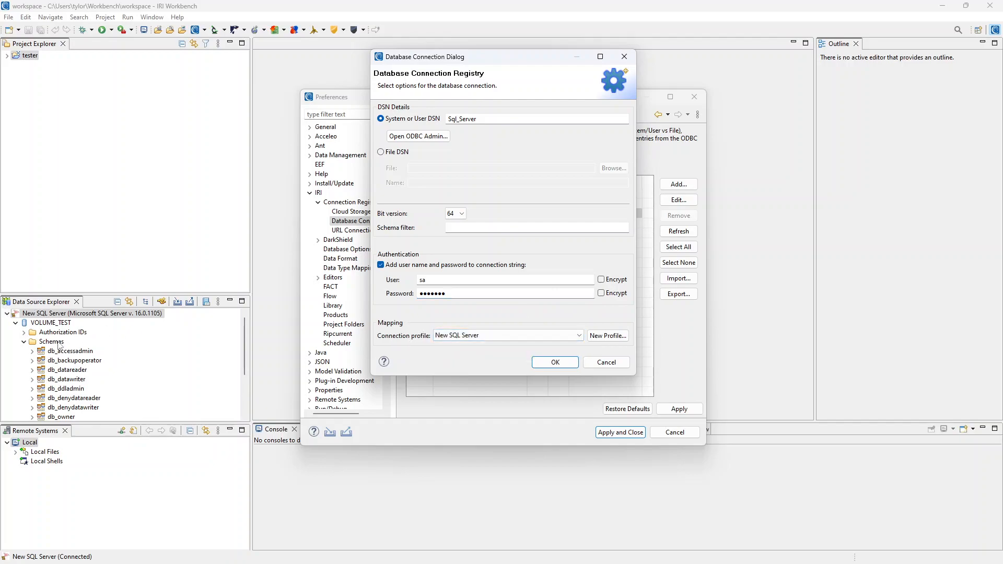
pyautogui.click(554, 362)
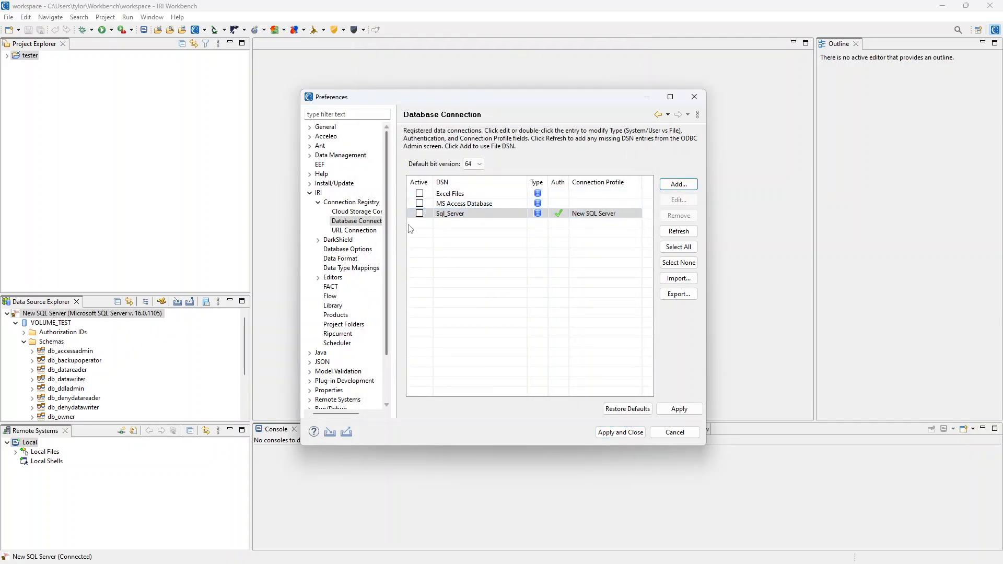
# - Mark the Sql_Server DSN as active, then apply and close the preferences
pyautogui.click(420, 213)
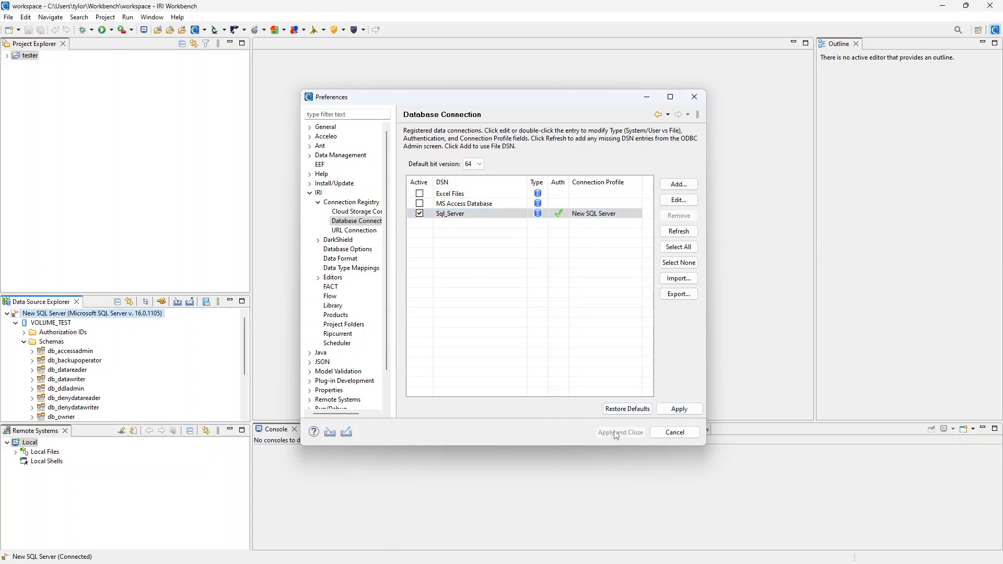
pyautogui.click(620, 432)
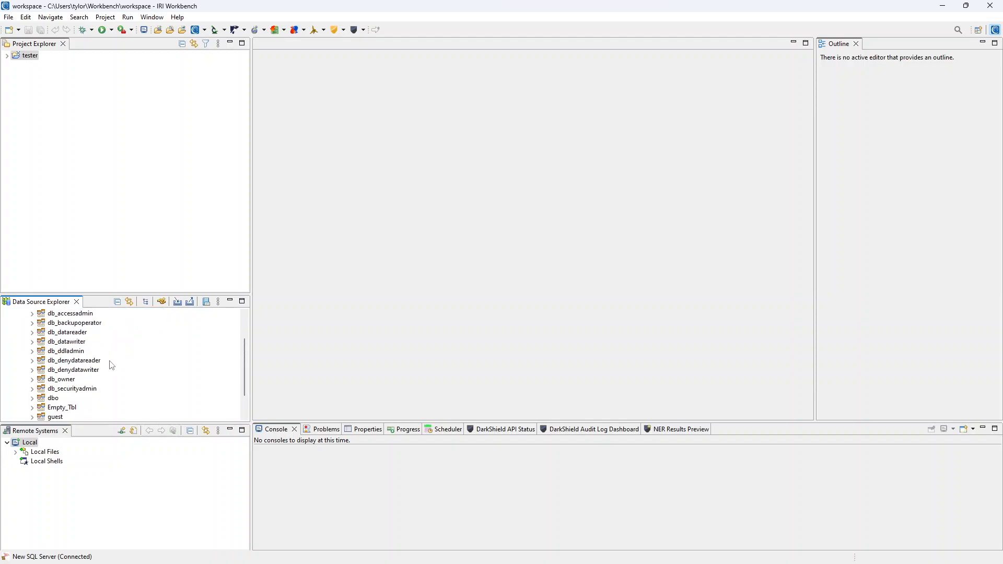
# - Collapse db_ddladmin and guest, then expand the sys schema to its tables in Data Source Explorer
pyautogui.scroll(-3)
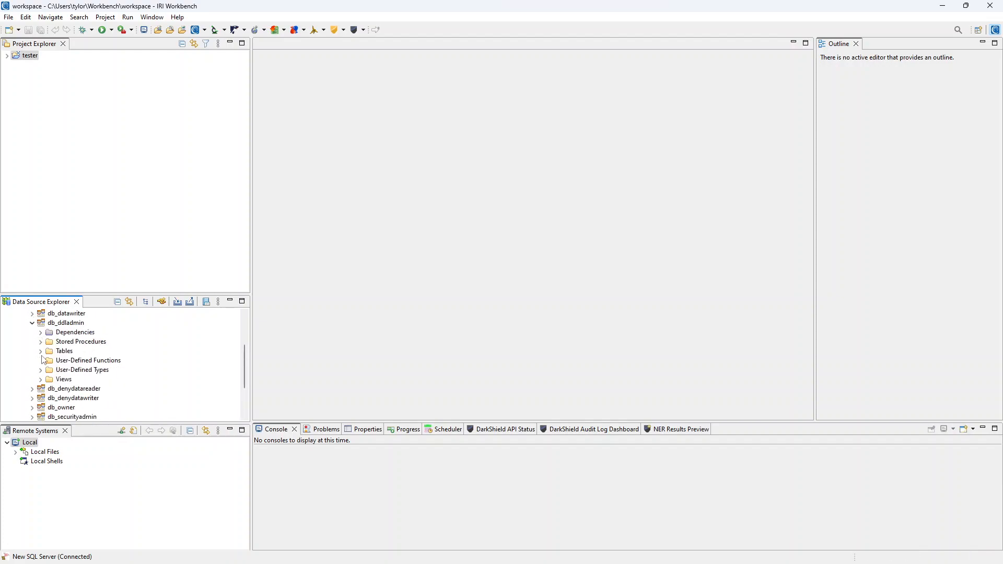
pyautogui.click(32, 323)
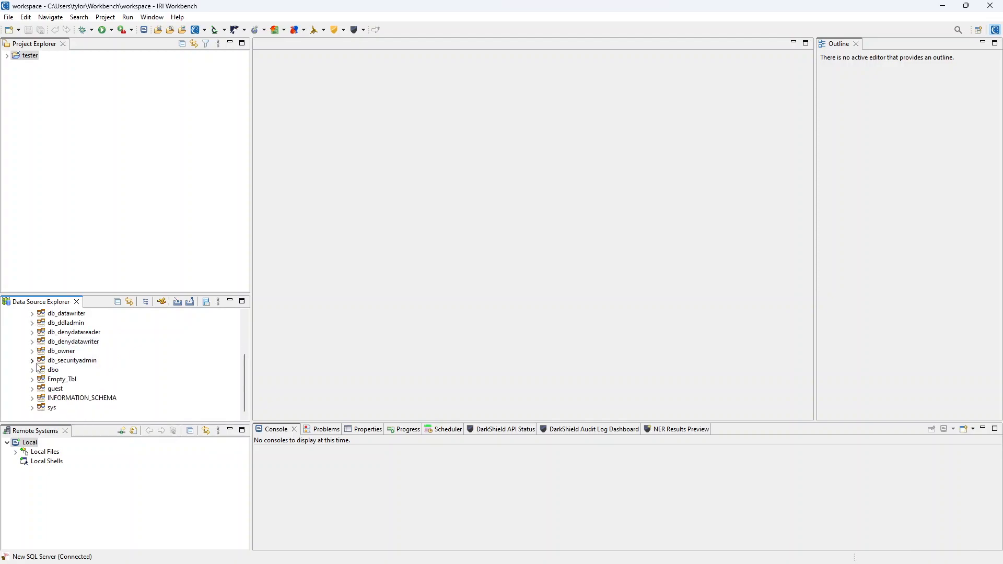
pyautogui.click(32, 388)
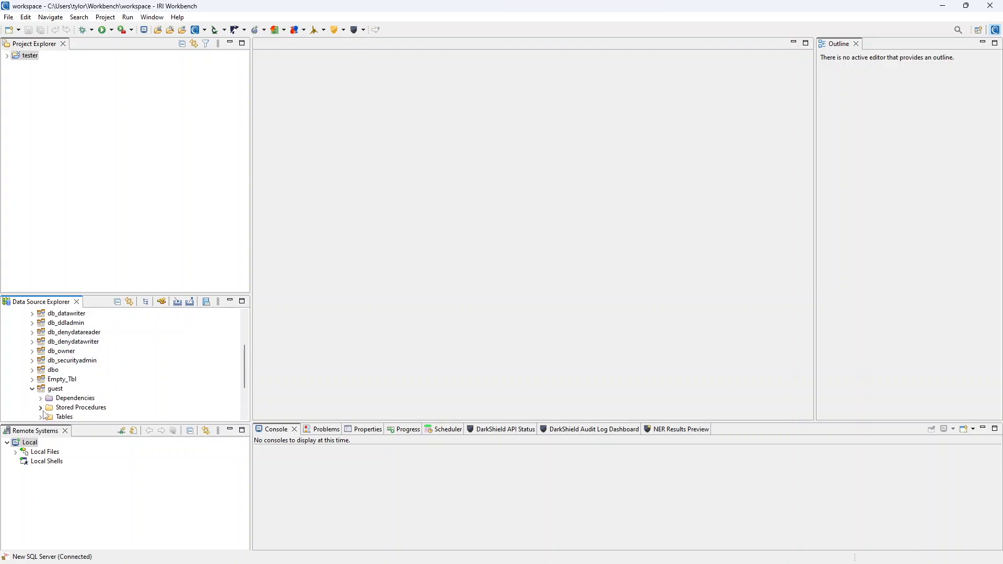
pyautogui.click(33, 389)
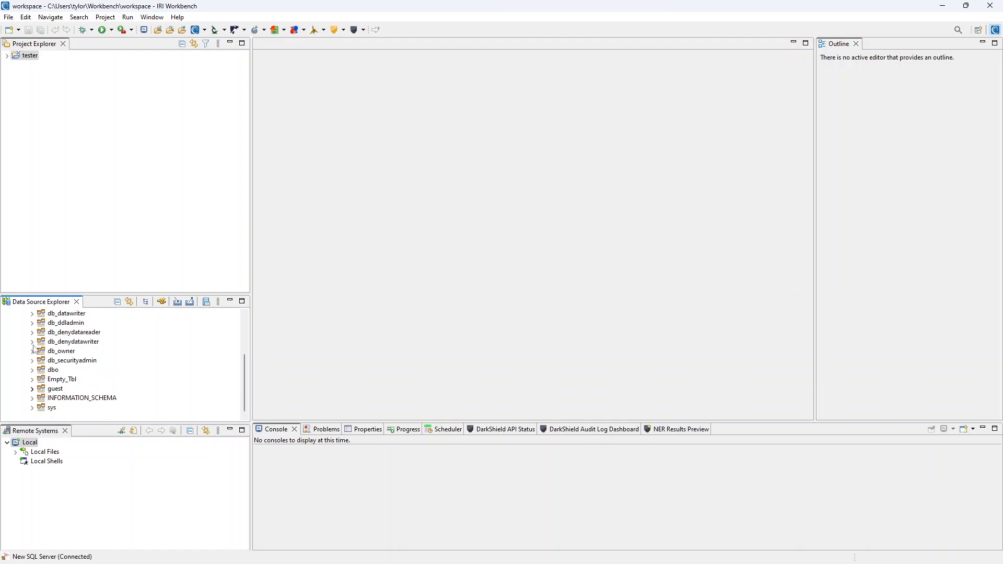
pyautogui.click(32, 370)
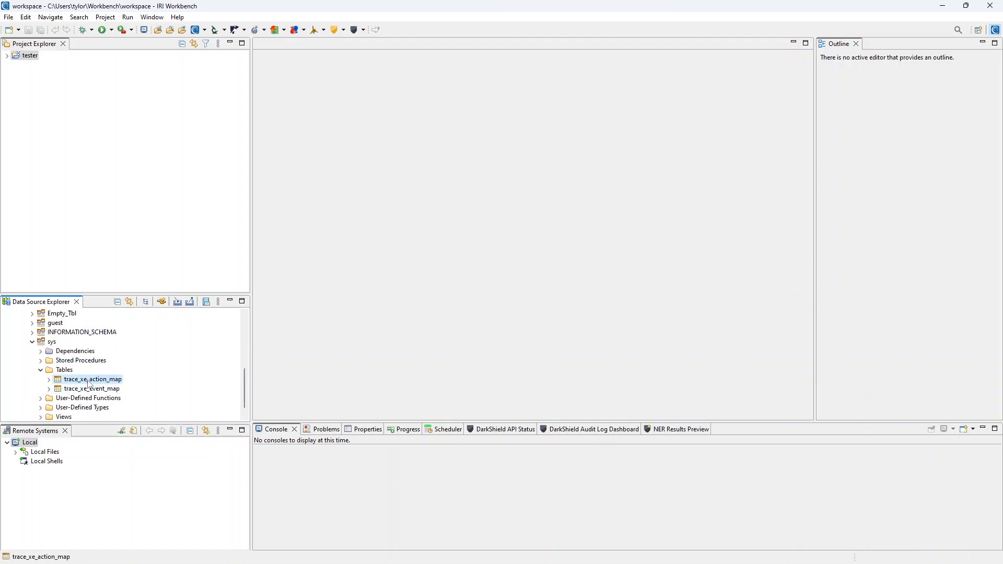
# - Generate sys_trace_xe_action_map.ddf from the trace_xe_action_map table via IRI > Generate DDF and finish the wizard
pyautogui.rightClick(92, 378)
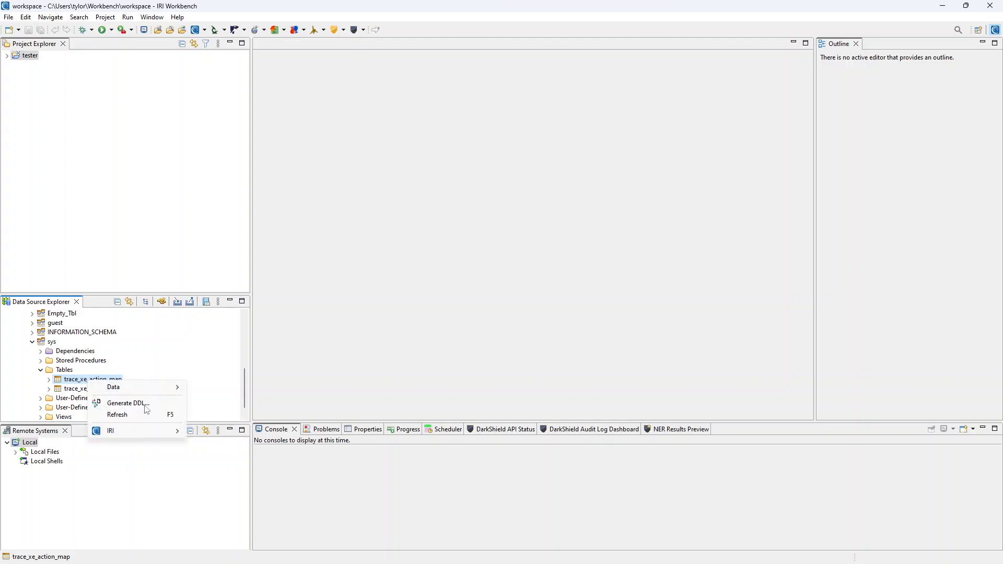
pyautogui.click(111, 430)
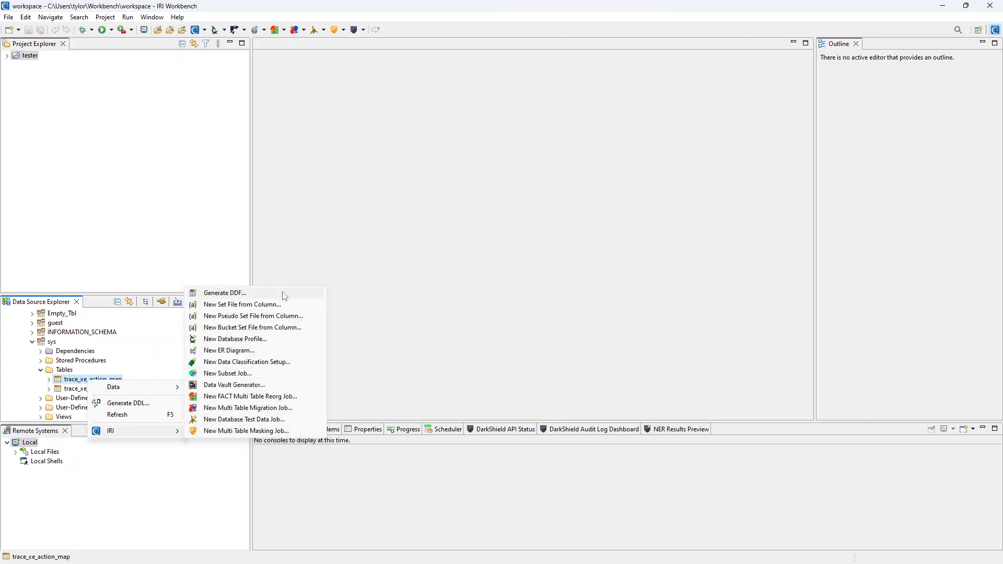
pyautogui.click(225, 292)
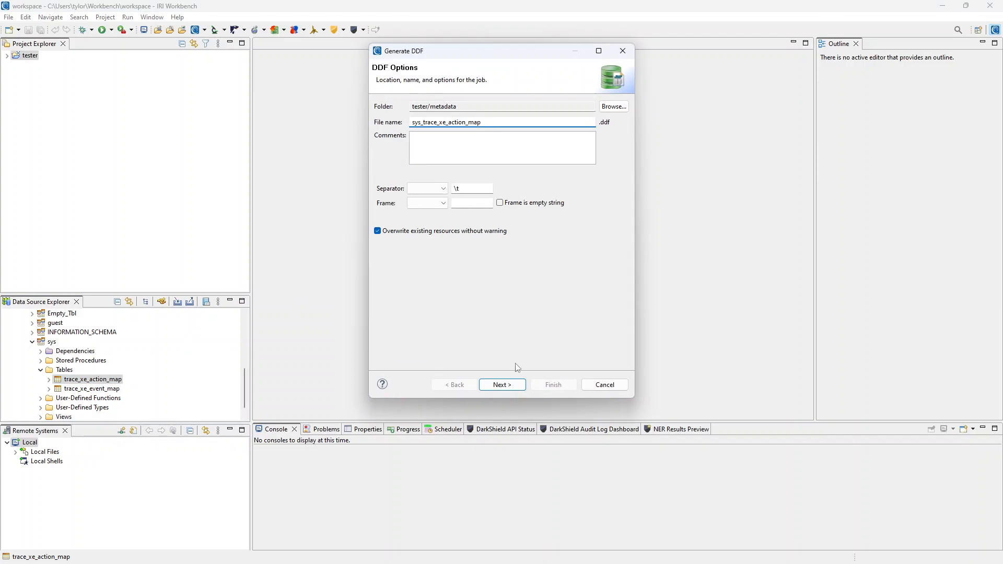
pyautogui.click(501, 384)
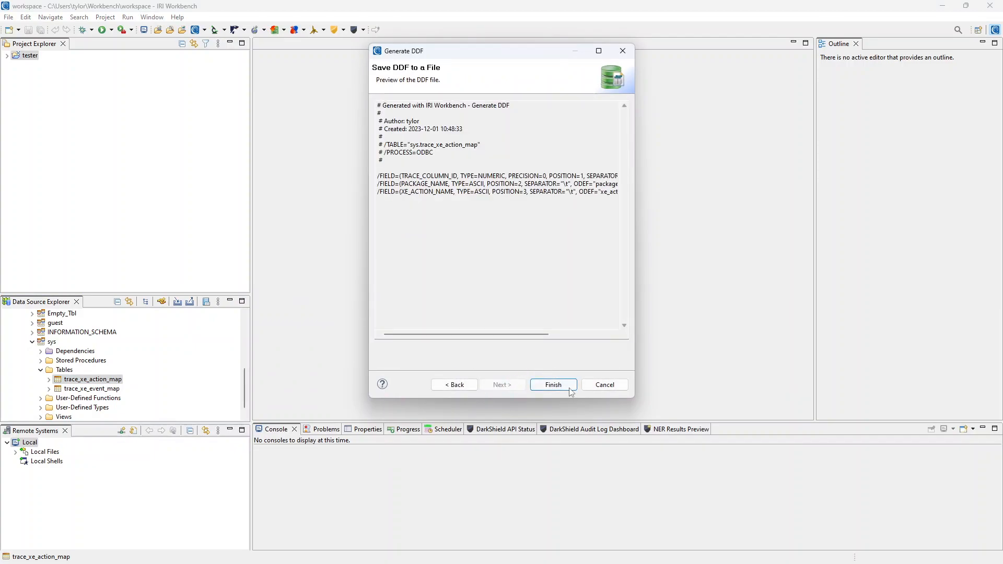
pyautogui.click(552, 384)
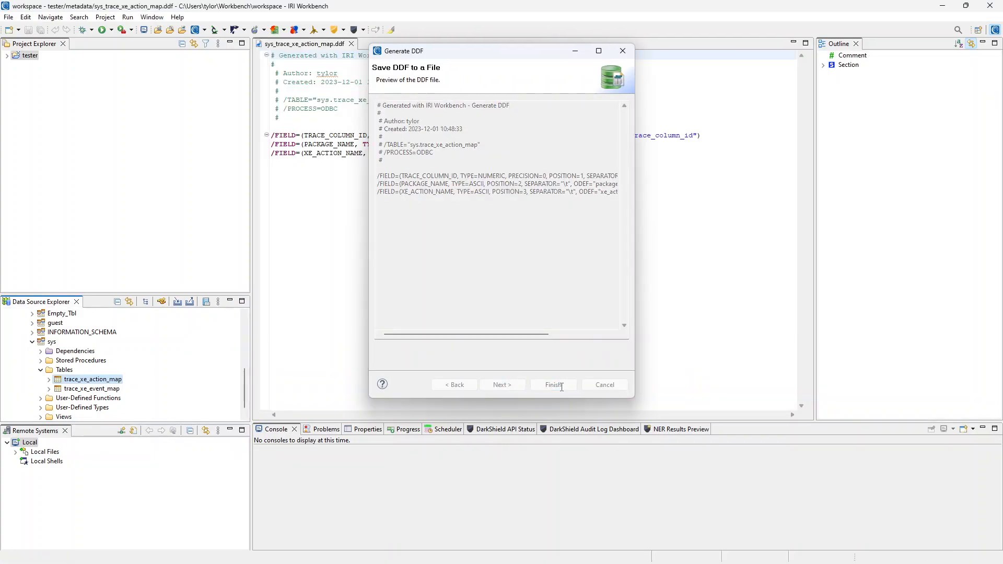
pyautogui.click(552, 385)
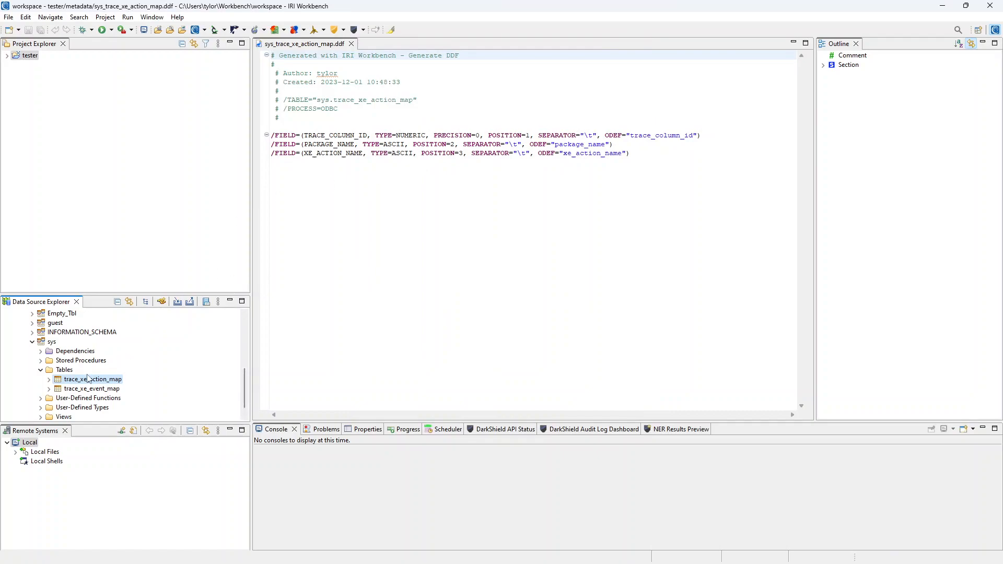
# - Expand trace_xe_action_map to reveal its columns next to the open DDF
pyautogui.click(50, 379)
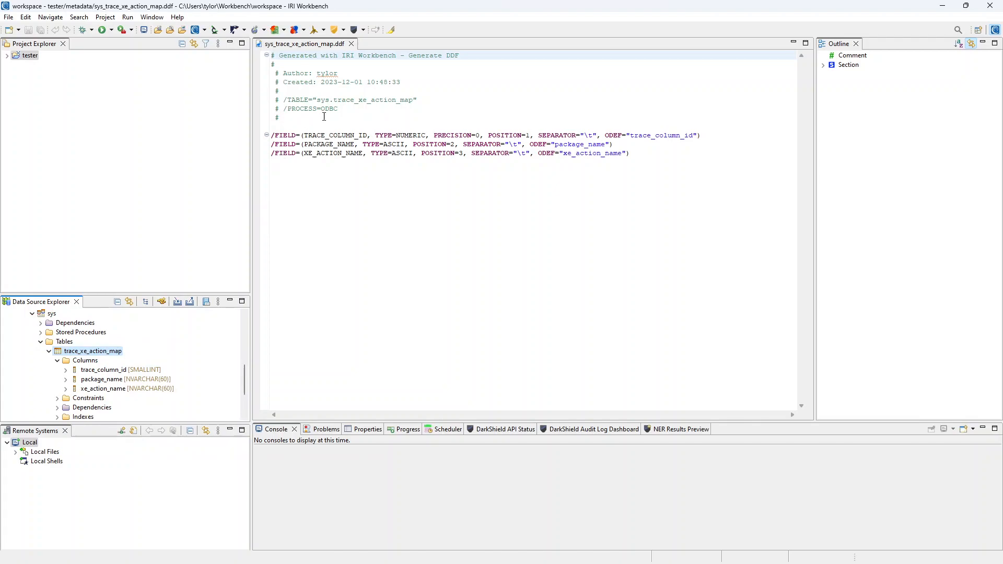
pyautogui.moveTo(106, 401)
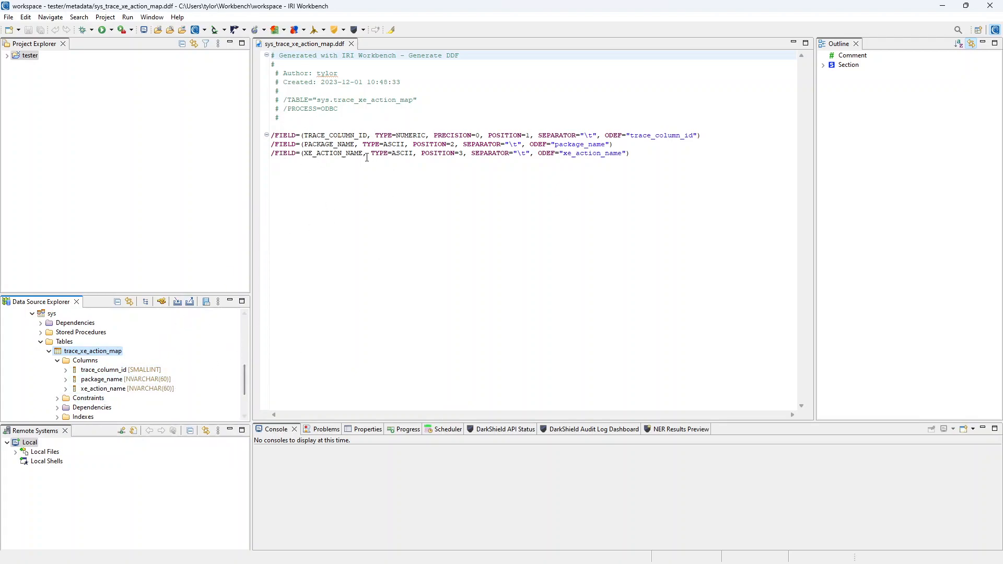
pyautogui.moveTo(465, 219)
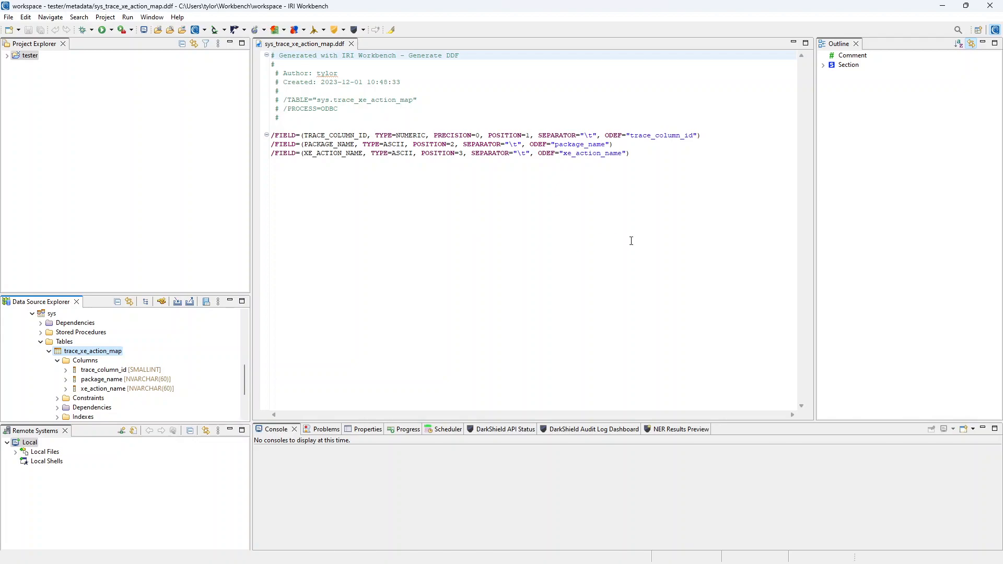
pyautogui.moveTo(700, 278)
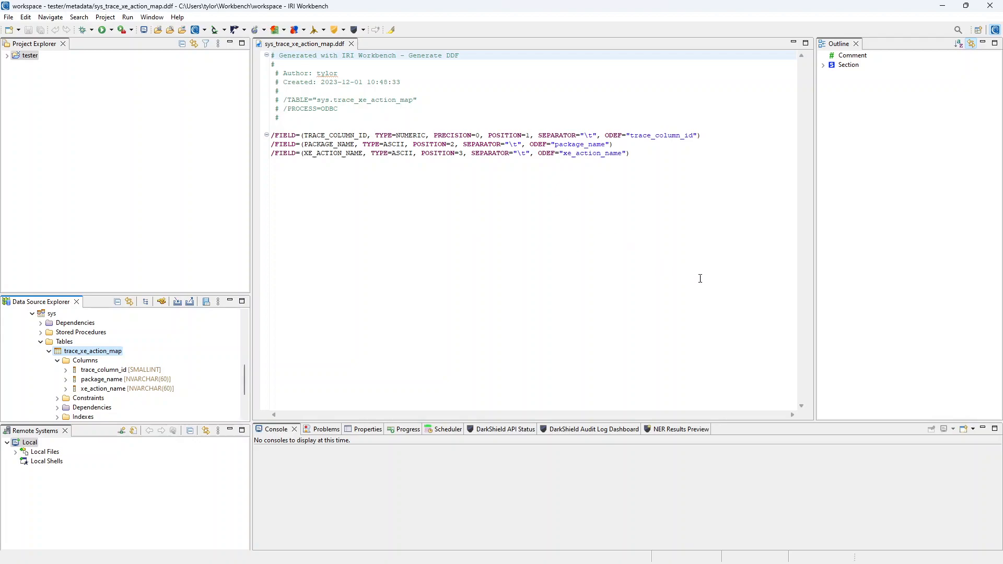